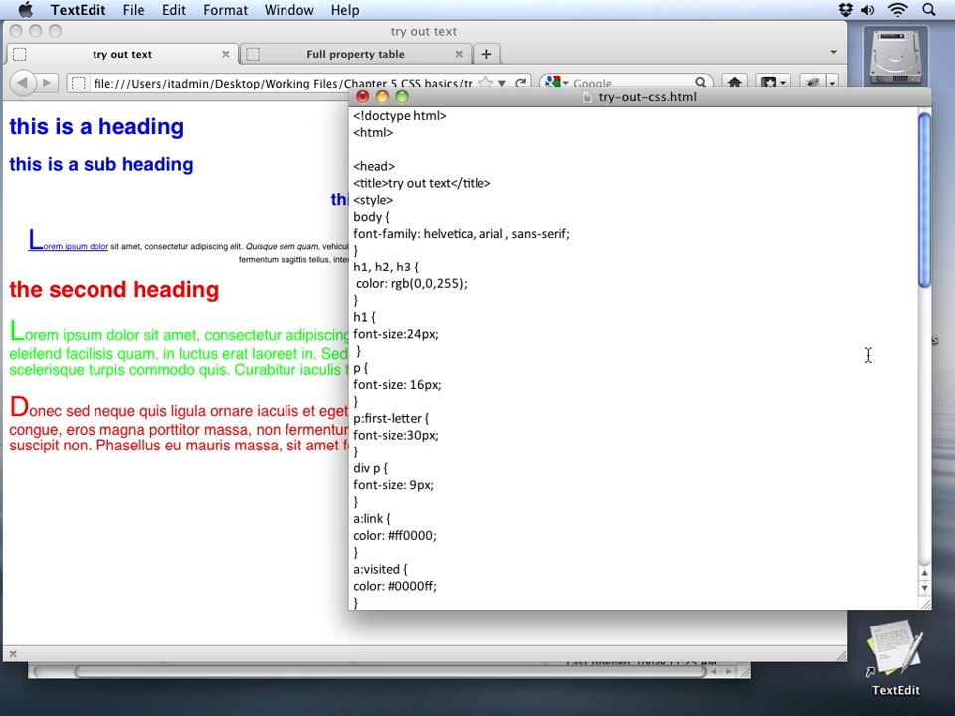
# Scroll down in try-out-css.html to the CSS rules from 'body {' onward.
pyautogui.scroll(-3)
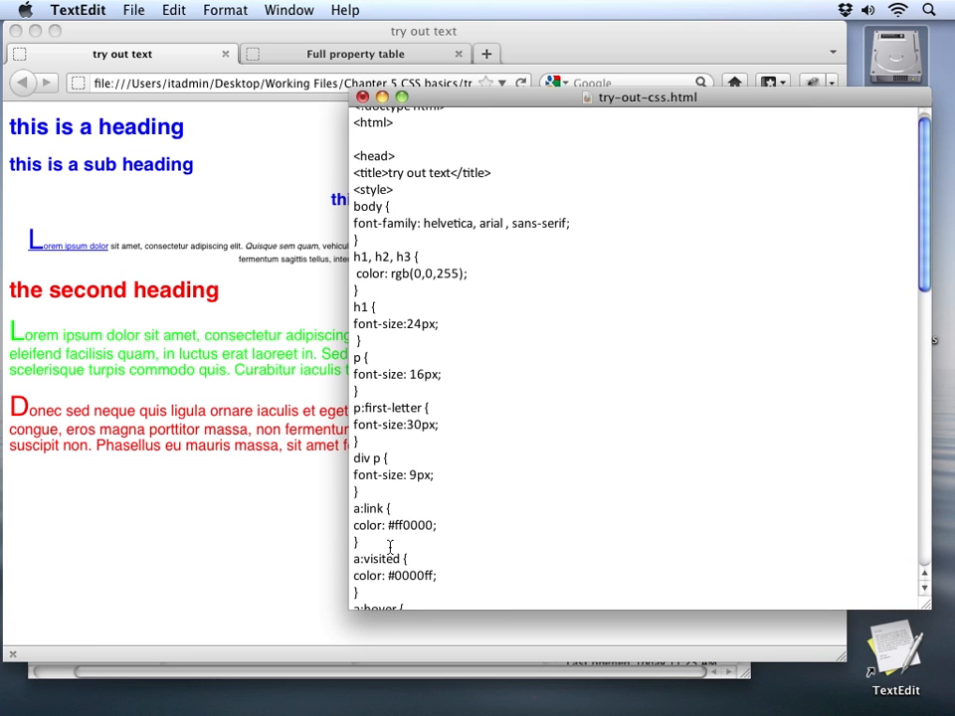
pyautogui.moveTo(377, 597)
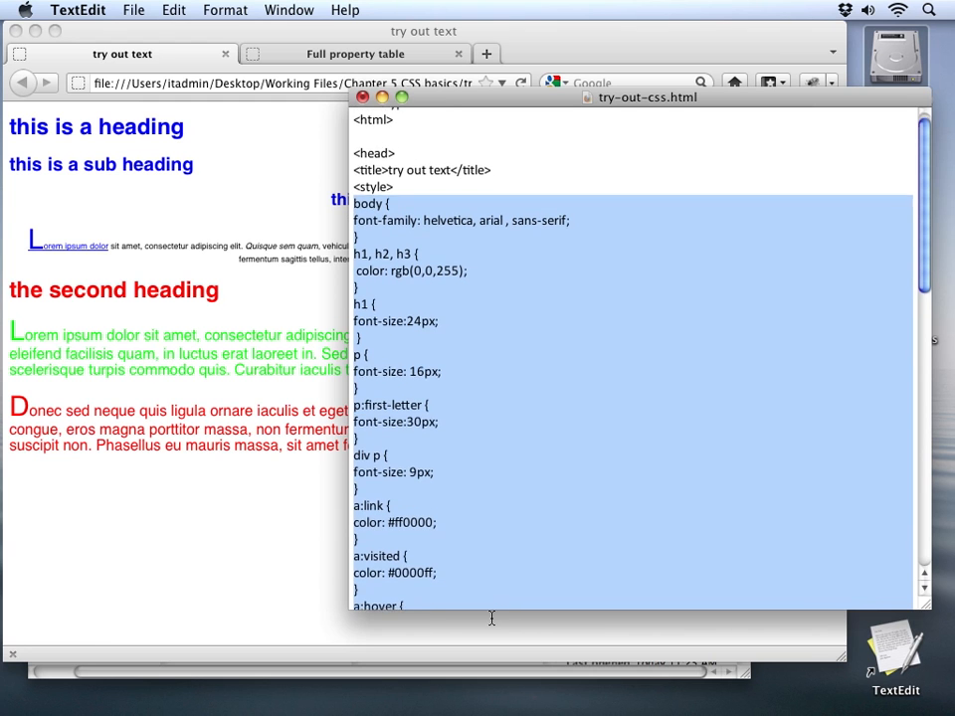
# Scroll through the selected CSS rules and cut them, leaving an empty <style></style> block.
pyautogui.scroll(-3)
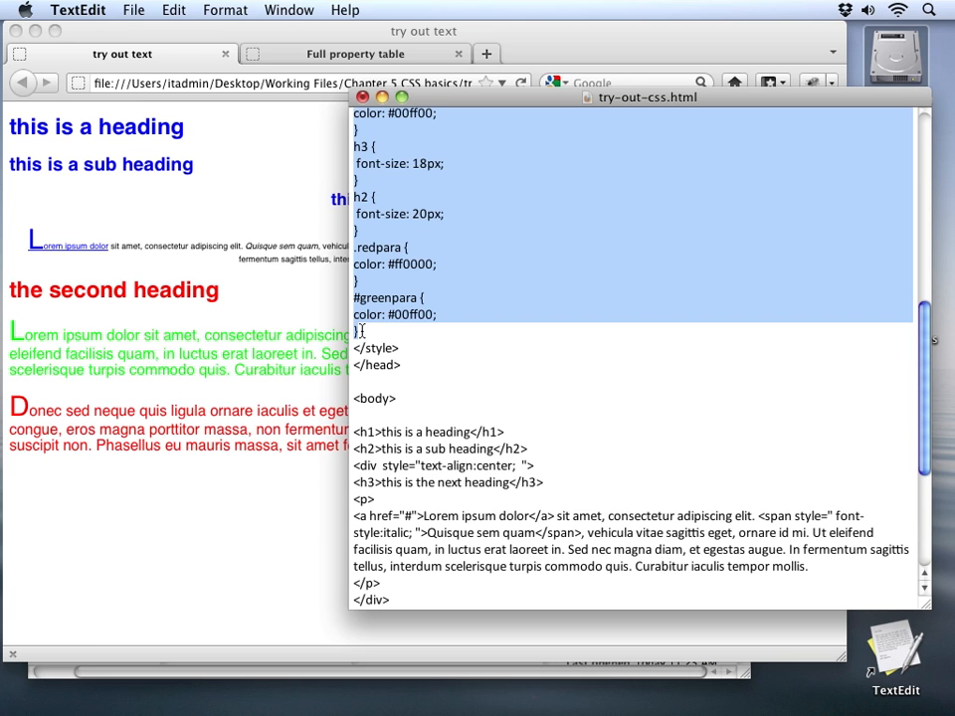
pyautogui.scroll(3)
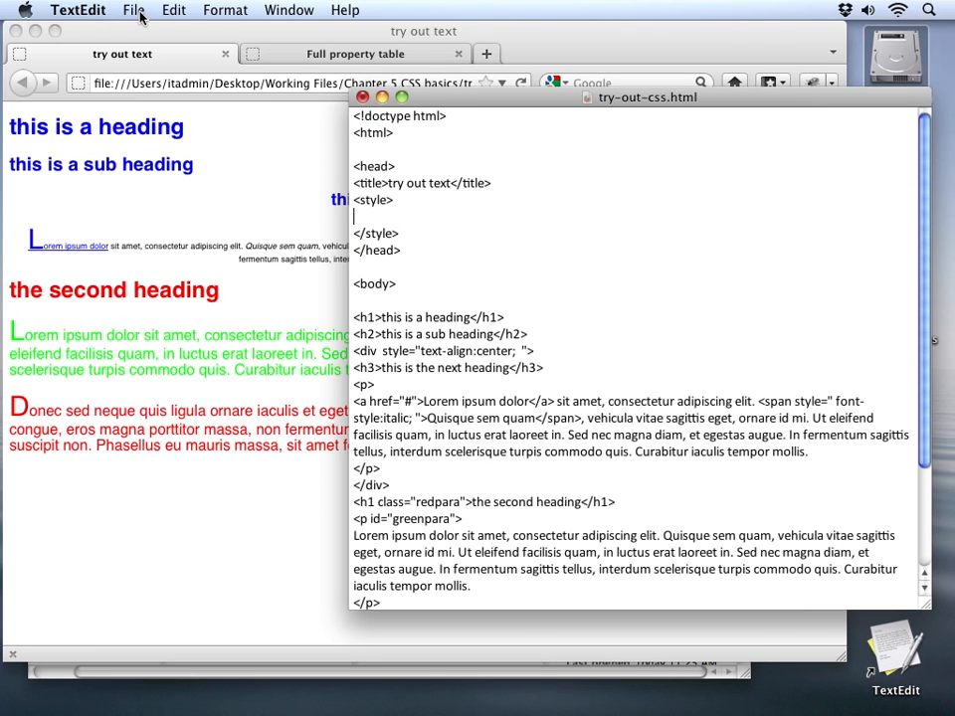
# Paste the cut CSS rules into a new Untitled TextEdit document.
pyautogui.click(134, 10)
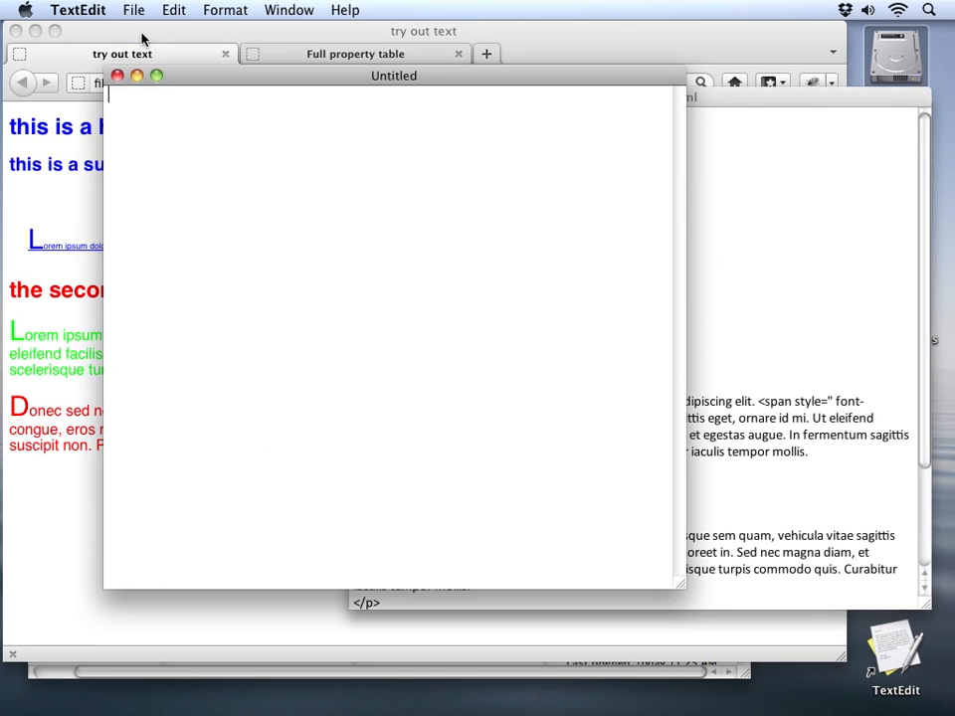
pyautogui.moveTo(168, 146)
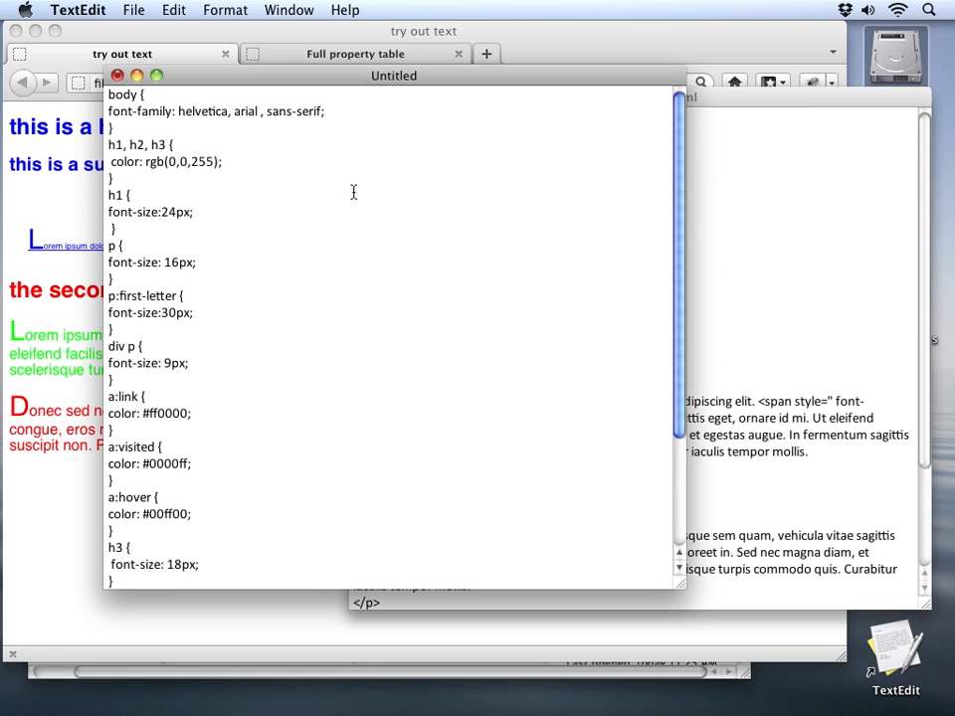
pyautogui.moveTo(348, 188)
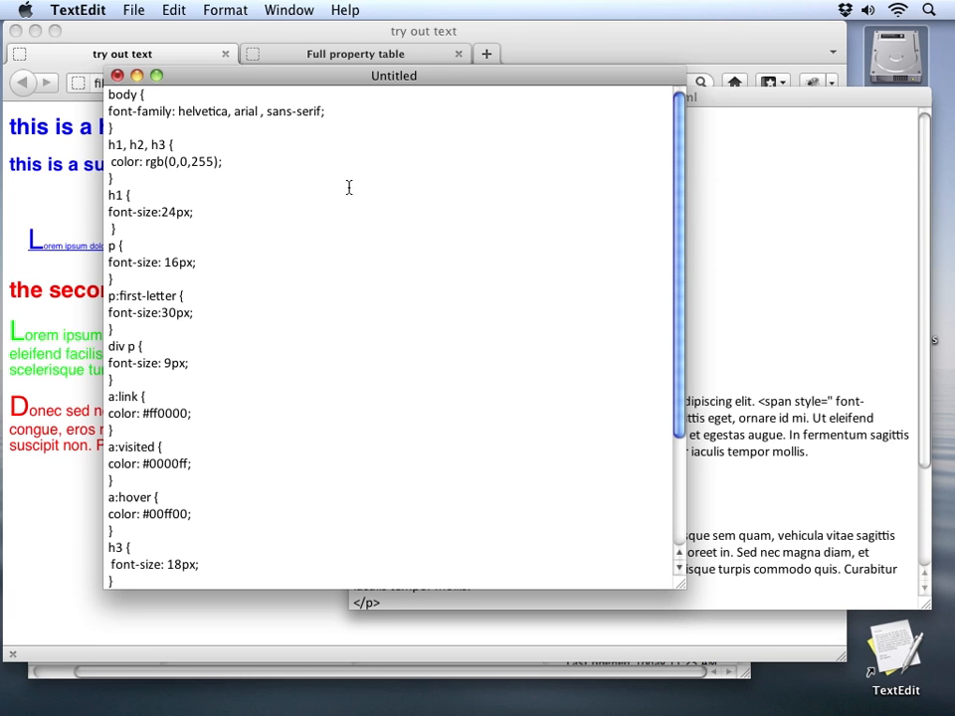
pyautogui.click(134, 10)
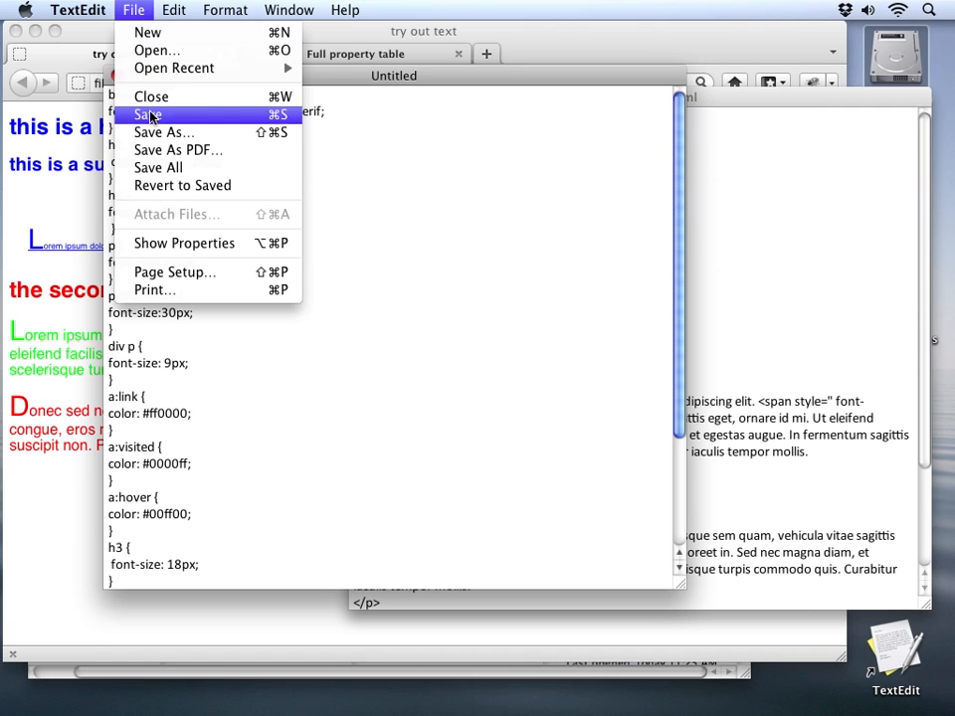
# Save the CSS document as styles.css inside the Chapter 5 CSS basics folder.
pyautogui.click(147, 115)
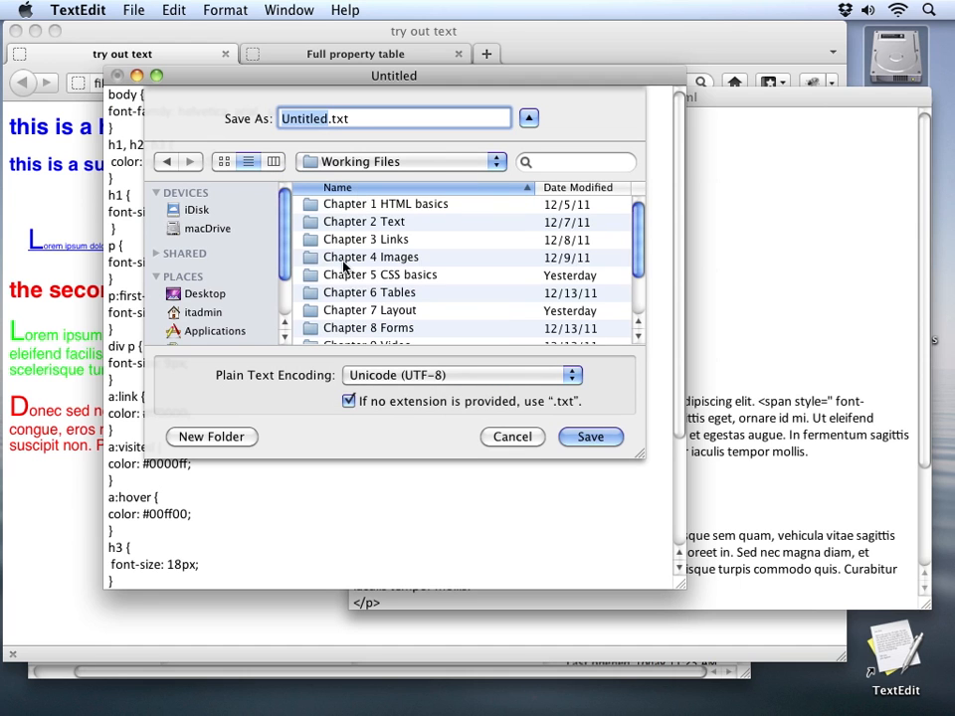
pyautogui.doubleClick(381, 275)
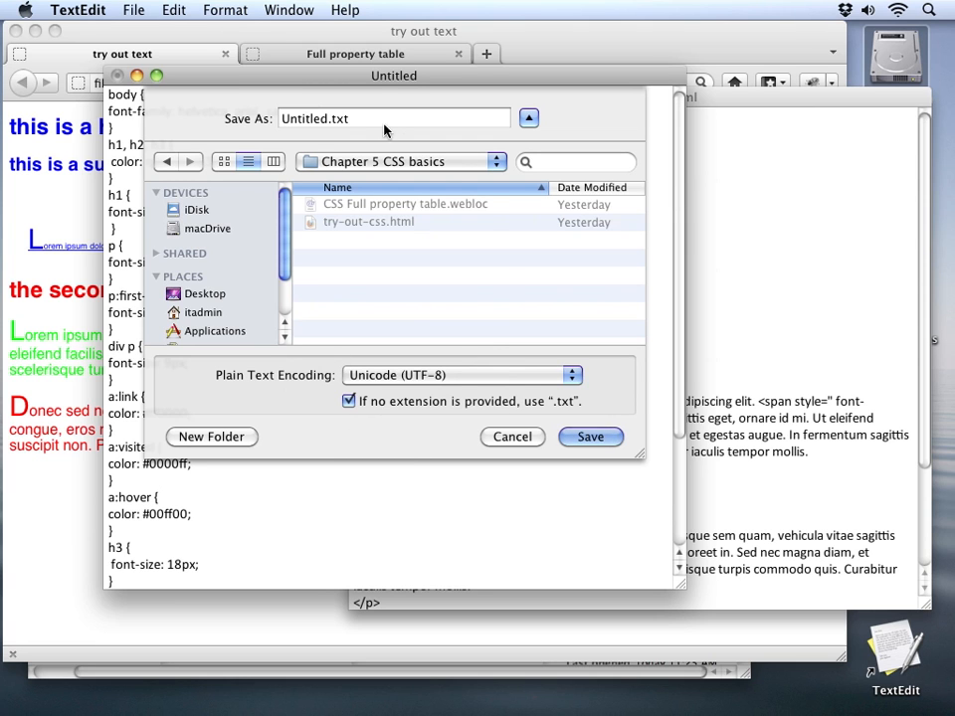
pyautogui.click(393, 118)
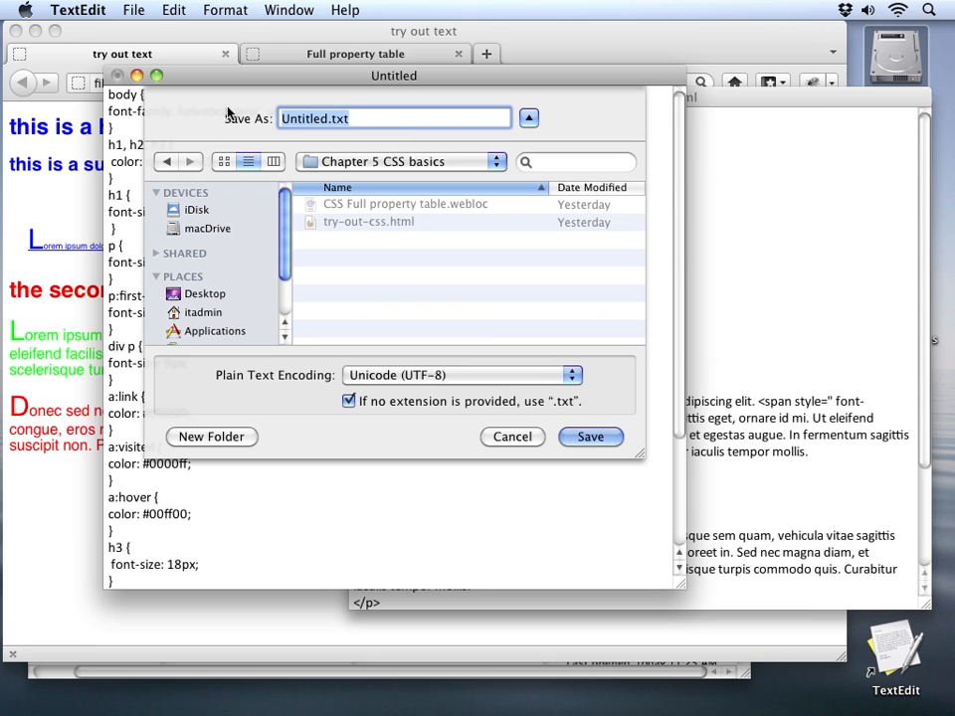
pyautogui.write('styles.')
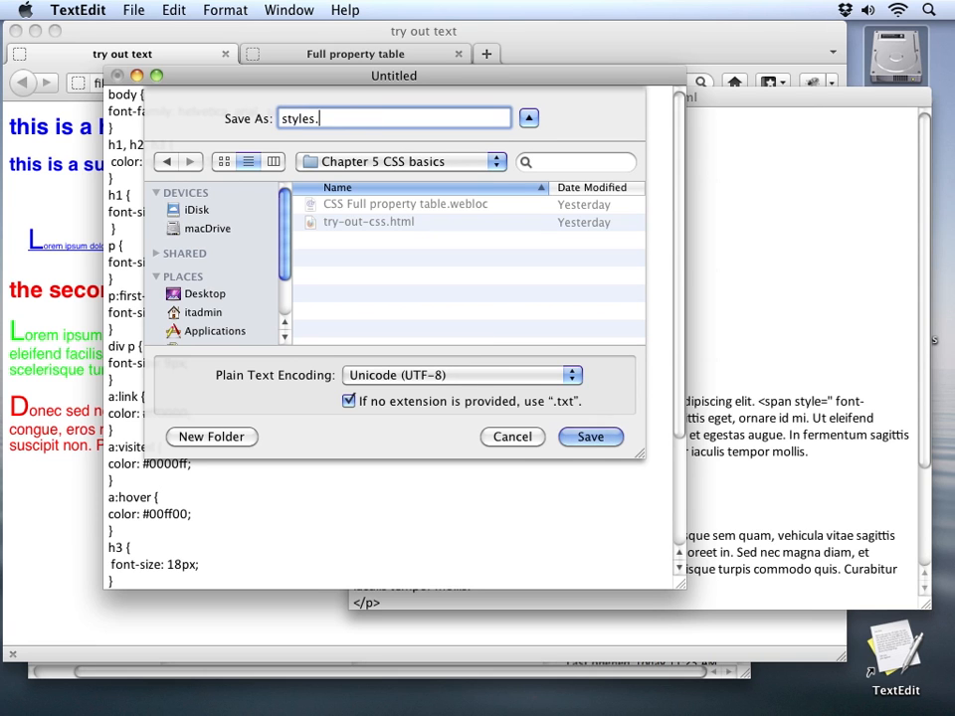
pyautogui.click(590, 437)
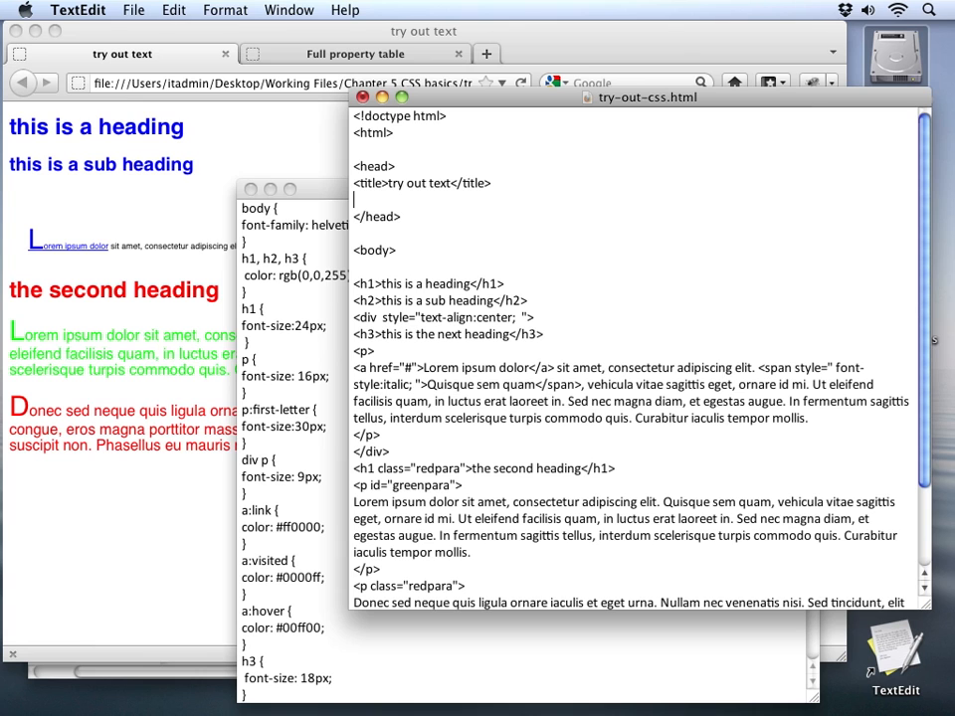
# Start a <link href=styles.css tag in the head of try-out-css.html.
pyautogui.write('<')
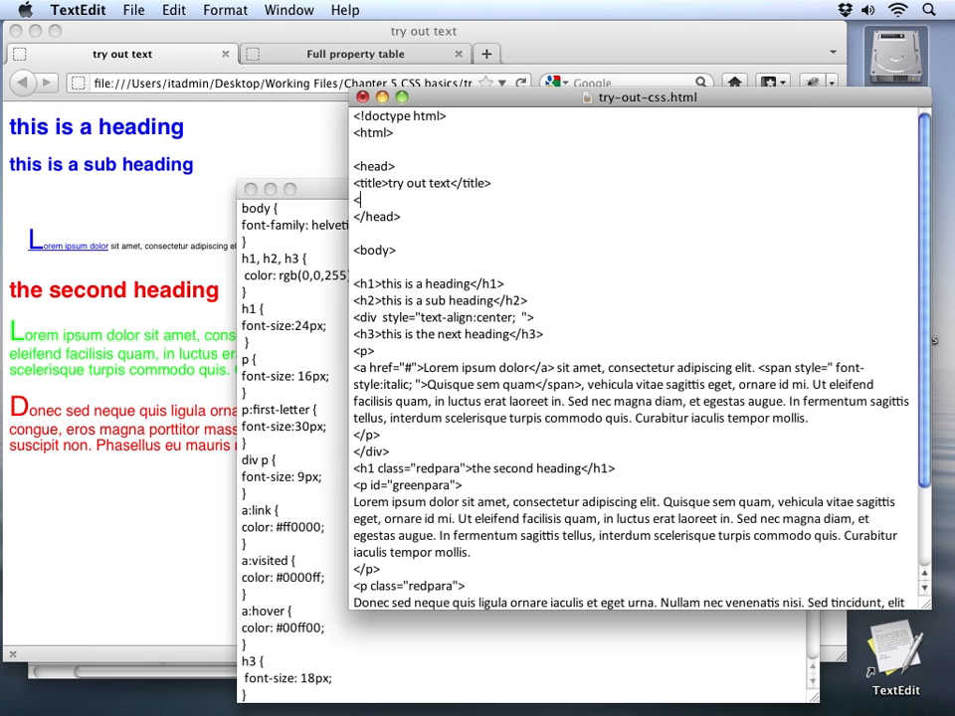
pyautogui.write('link')
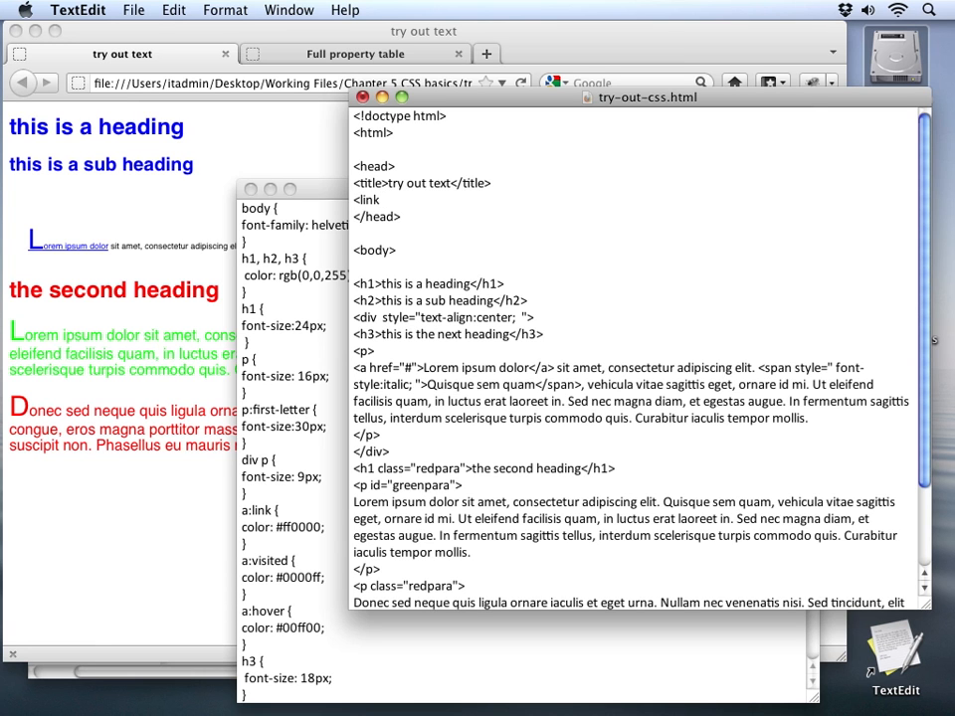
pyautogui.click(383, 199)
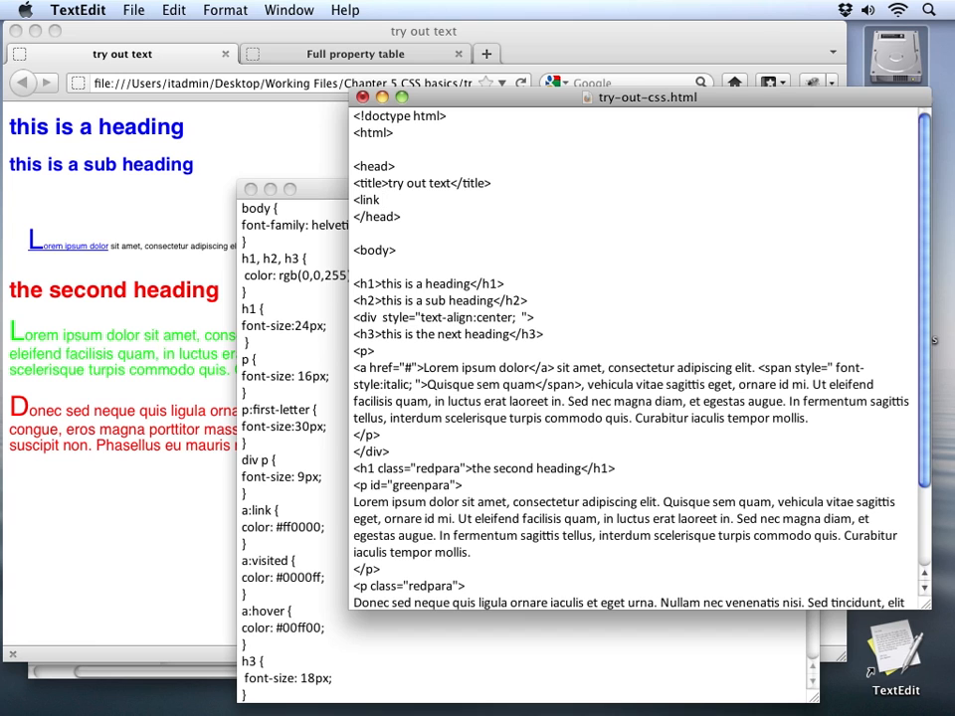
pyautogui.click(382, 200)
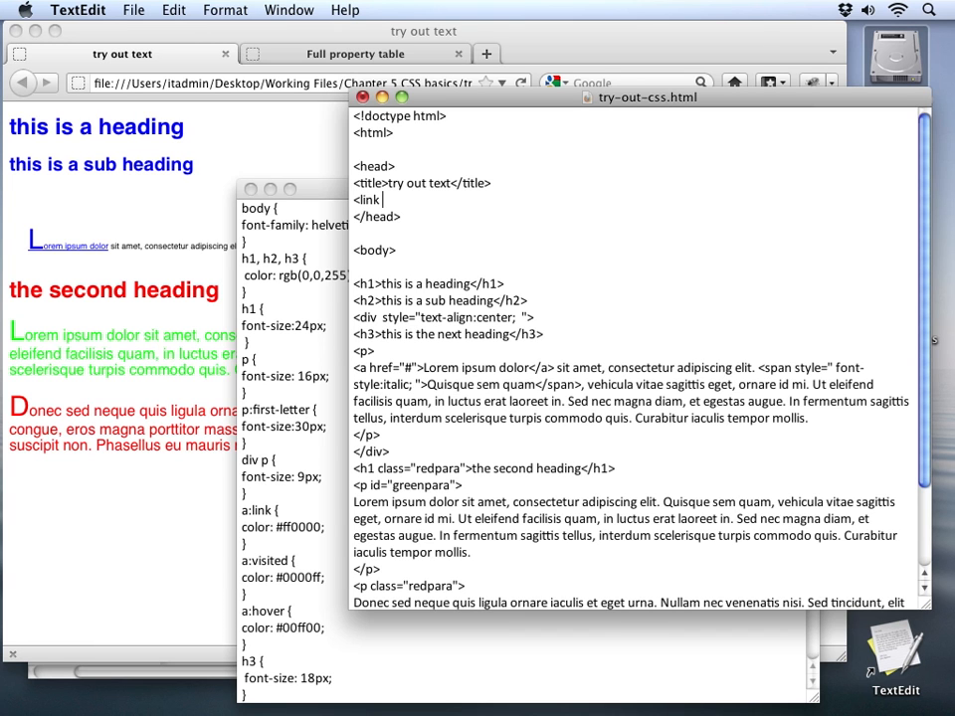
pyautogui.write('h')
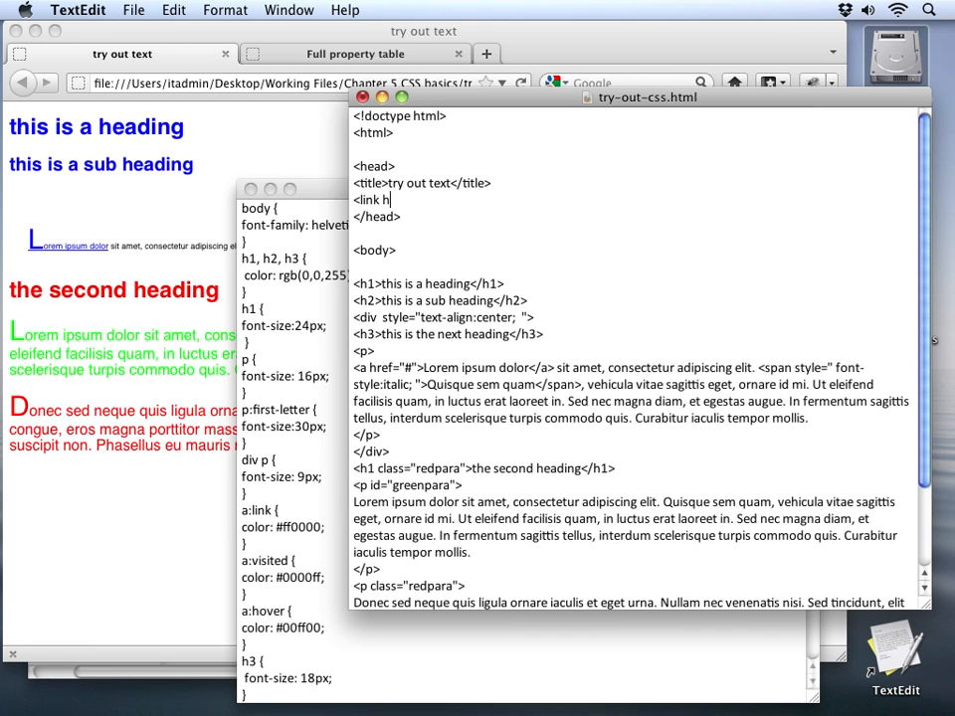
pyautogui.write('ref="')
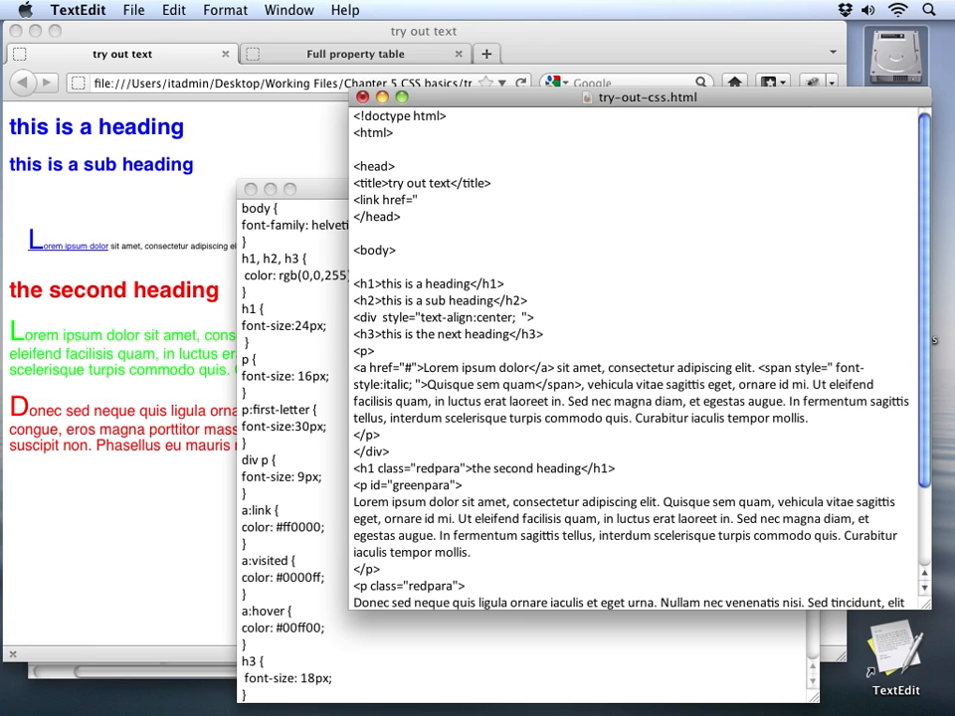
pyautogui.write('styles.c')
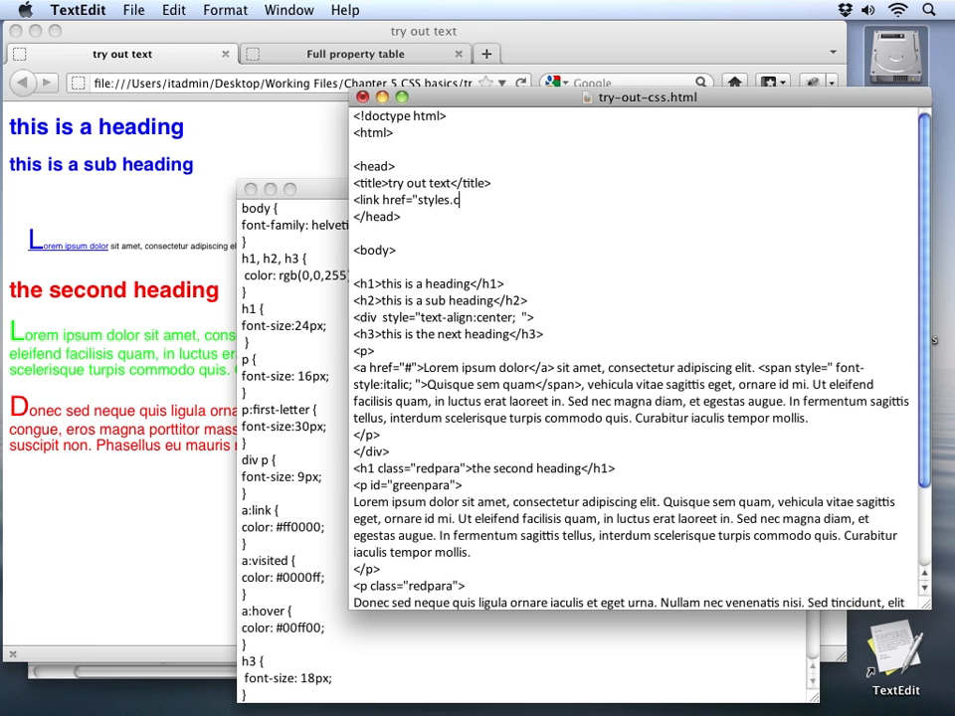
pyautogui.write('ss"')
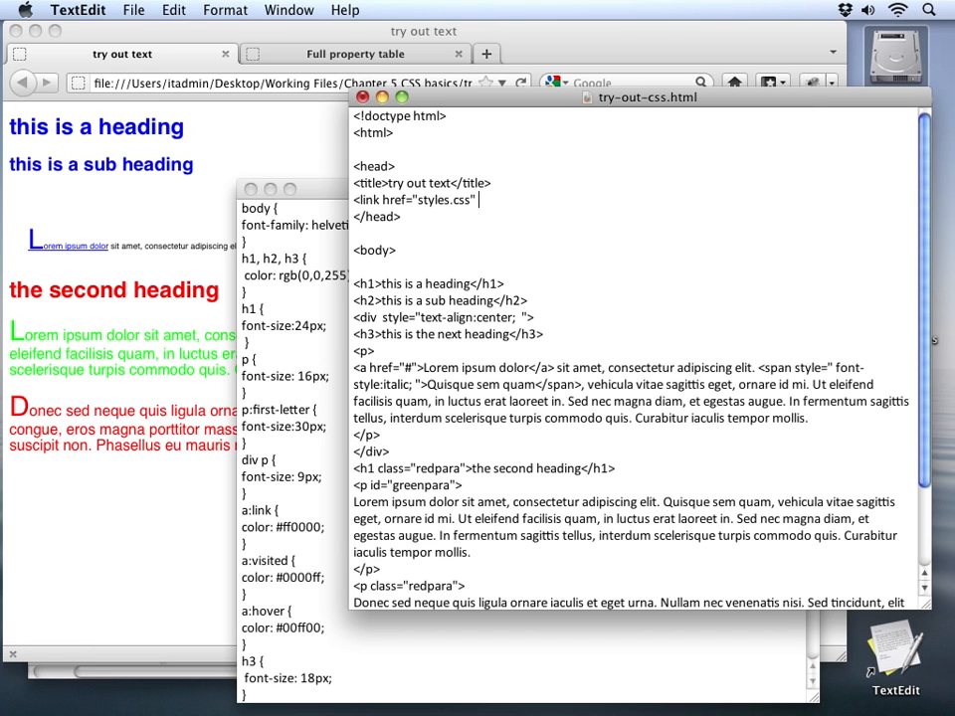
# Add rel="stylesheet" type="text/css" and close the link tag with />.
pyautogui.write('rel=')
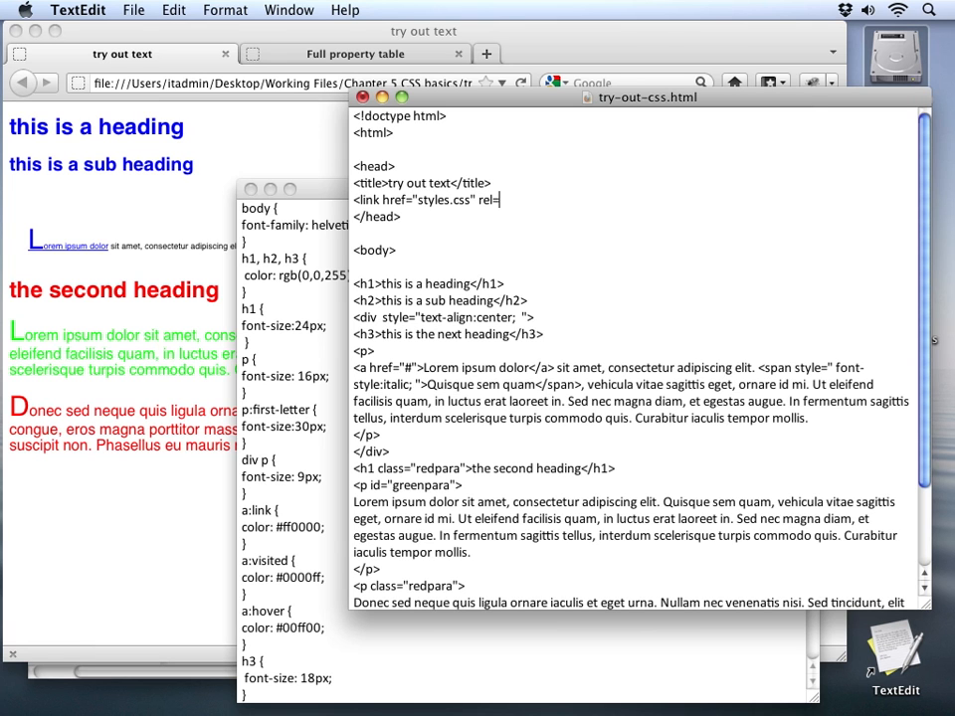
pyautogui.write('"')
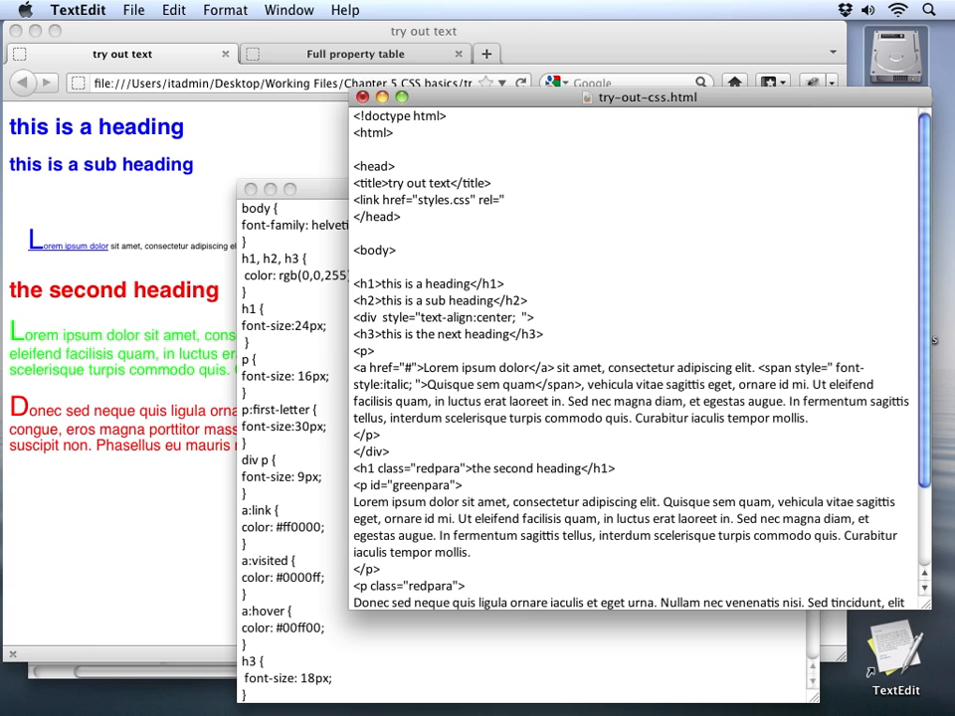
pyautogui.write('style')
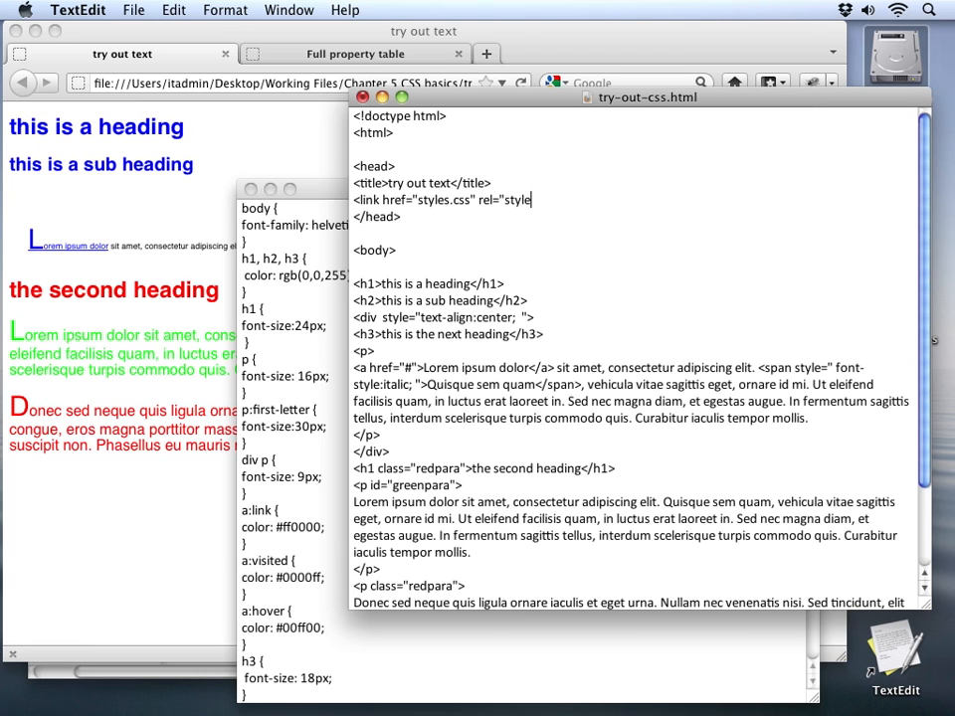
pyautogui.write('sheet"')
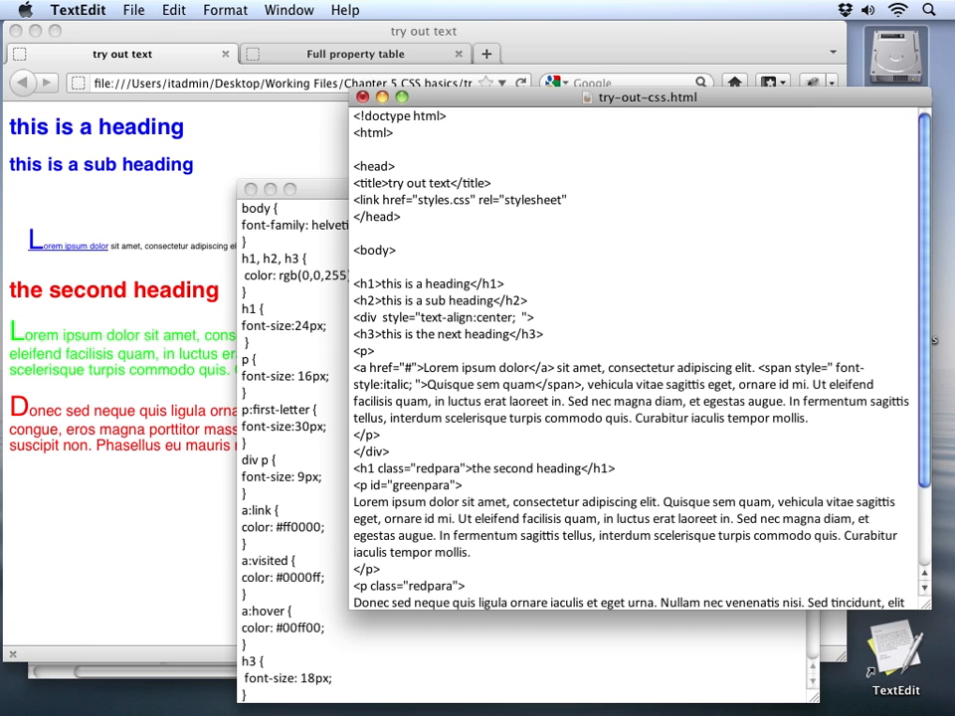
pyautogui.write('type="')
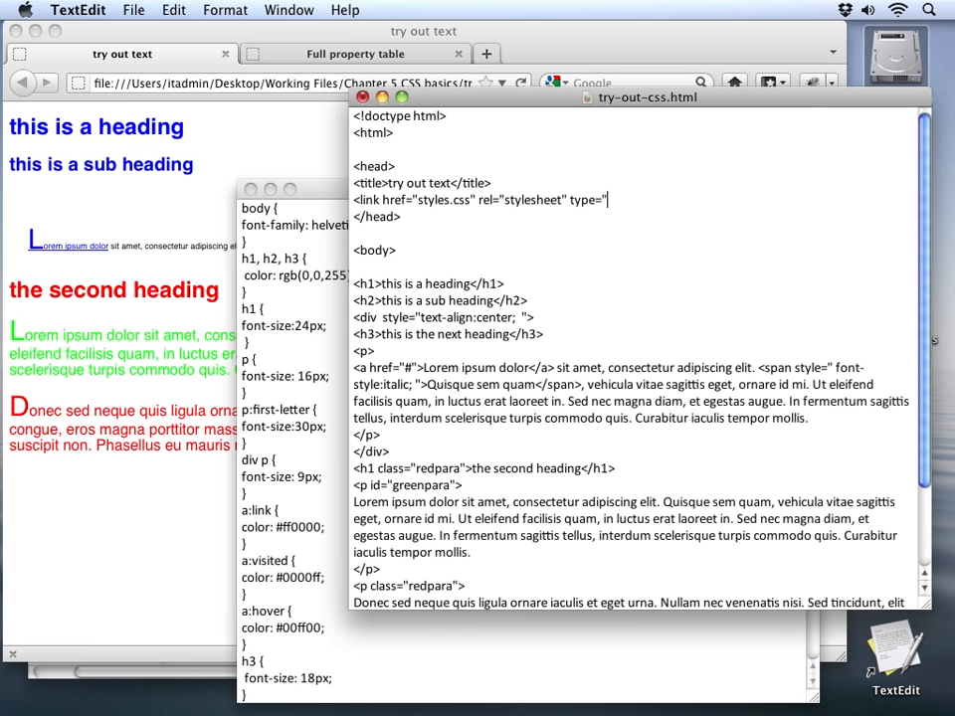
pyautogui.write('text/c')
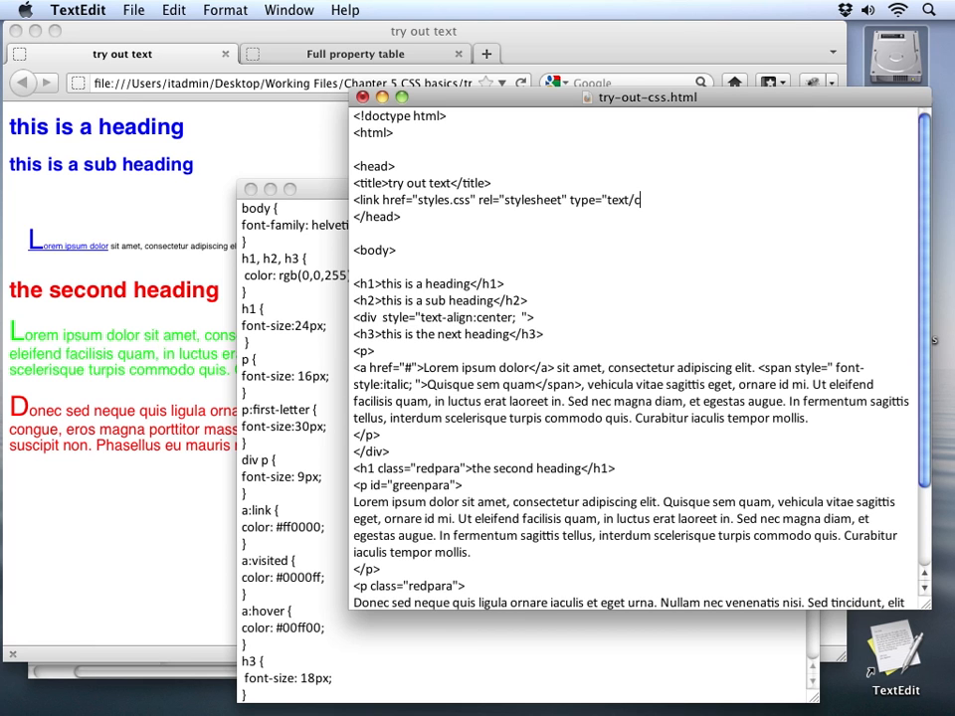
pyautogui.write('ss"')
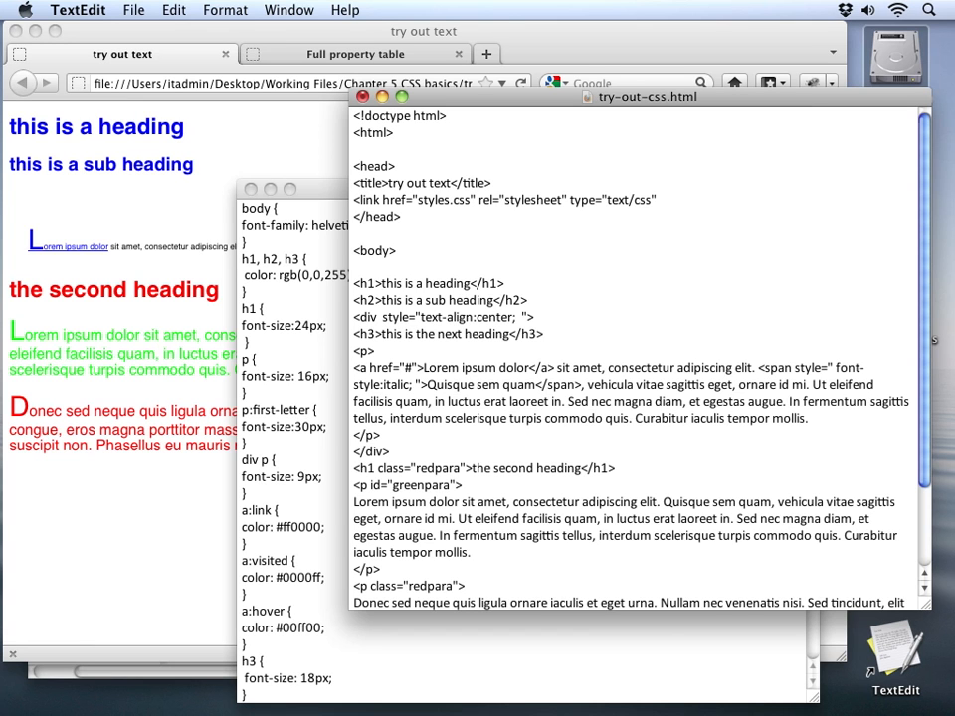
pyautogui.write('/>')
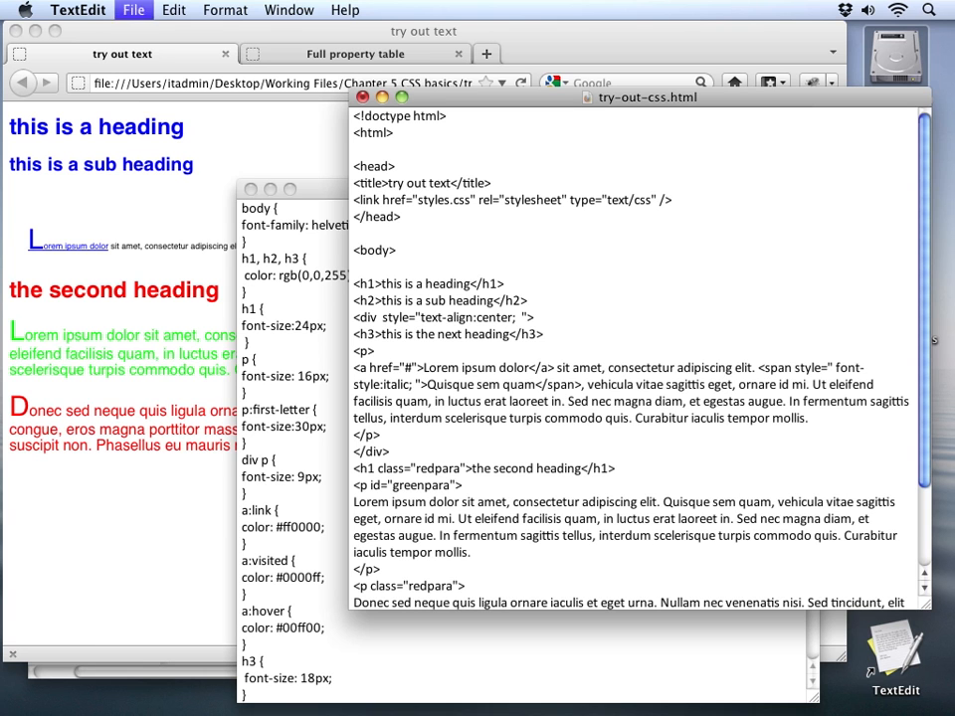
pyautogui.moveTo(344, 192)
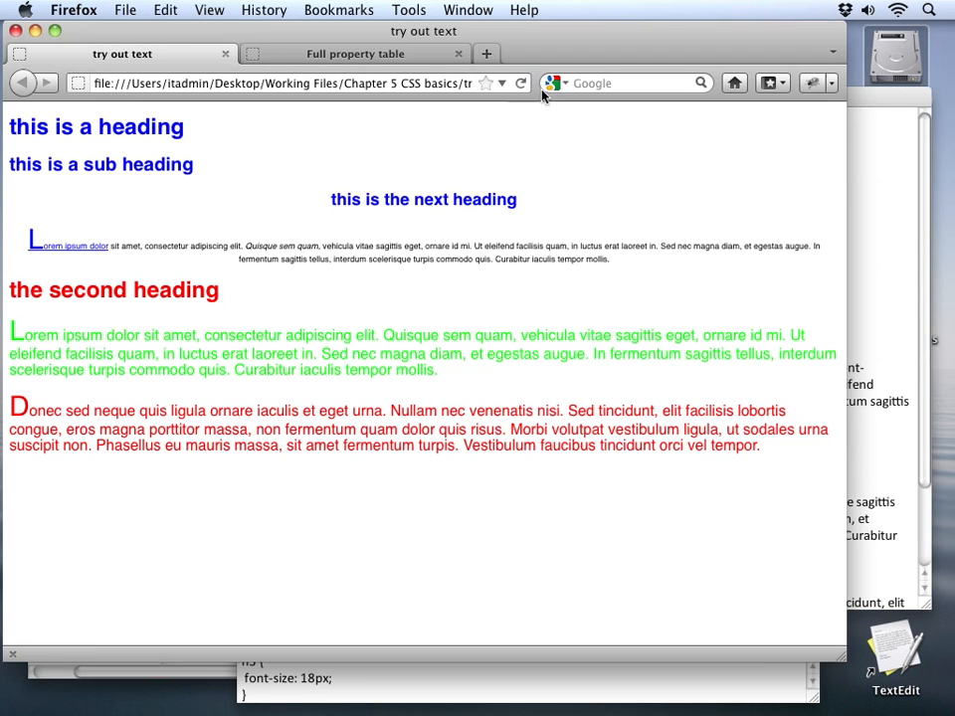
pyautogui.moveTo(342, 465)
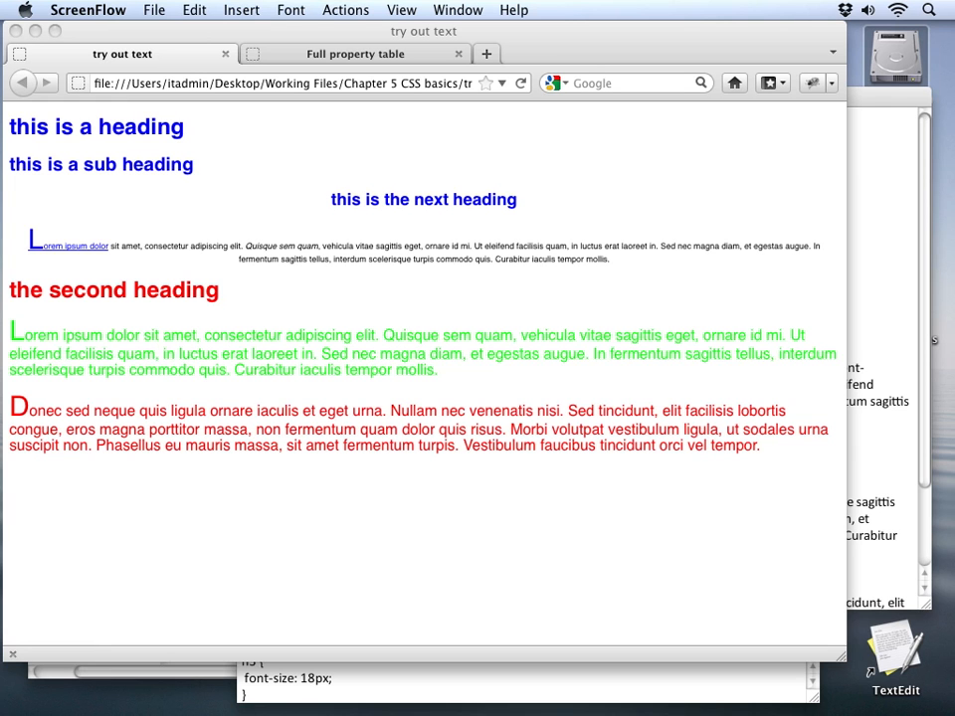
pyautogui.moveTo(45, 633)
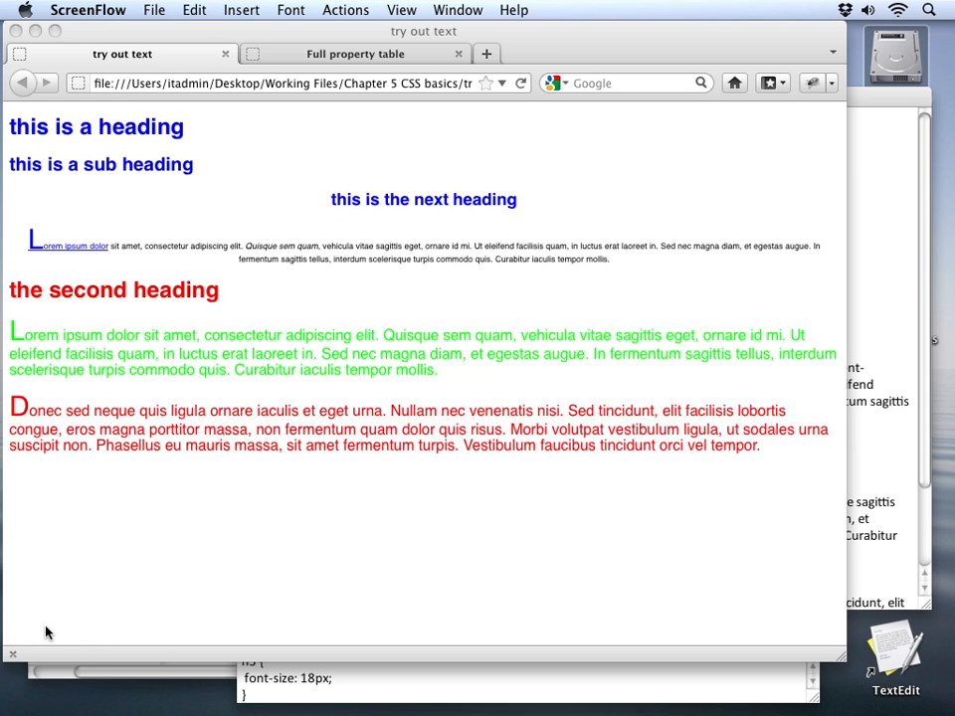
# Create a new TextEdit document with doctype html, html and head tags.
pyautogui.click(894, 657)
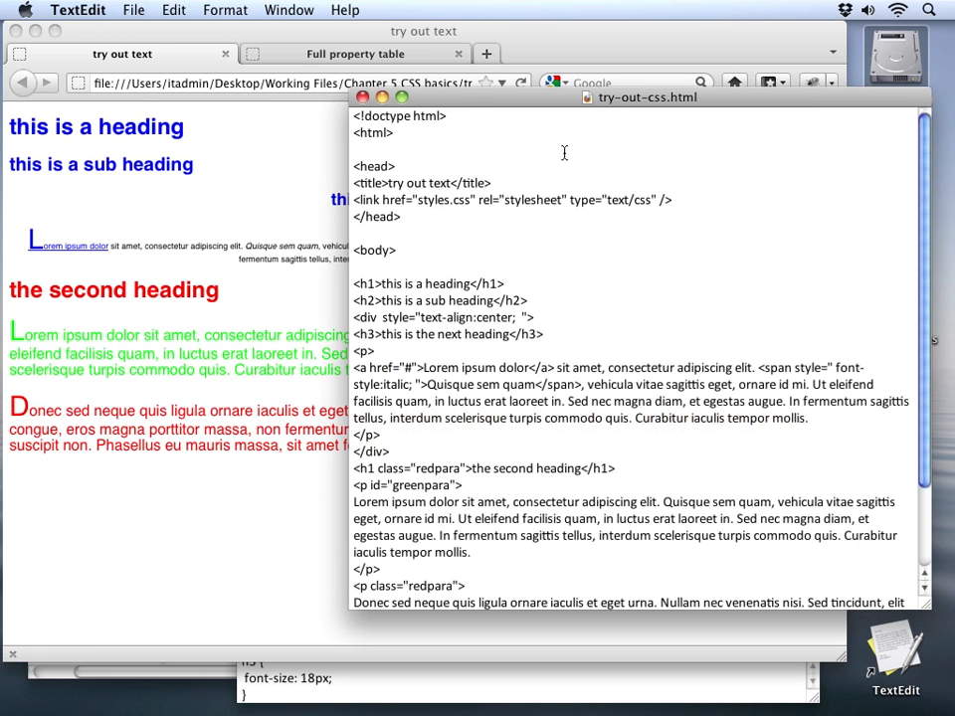
pyautogui.click(134, 9)
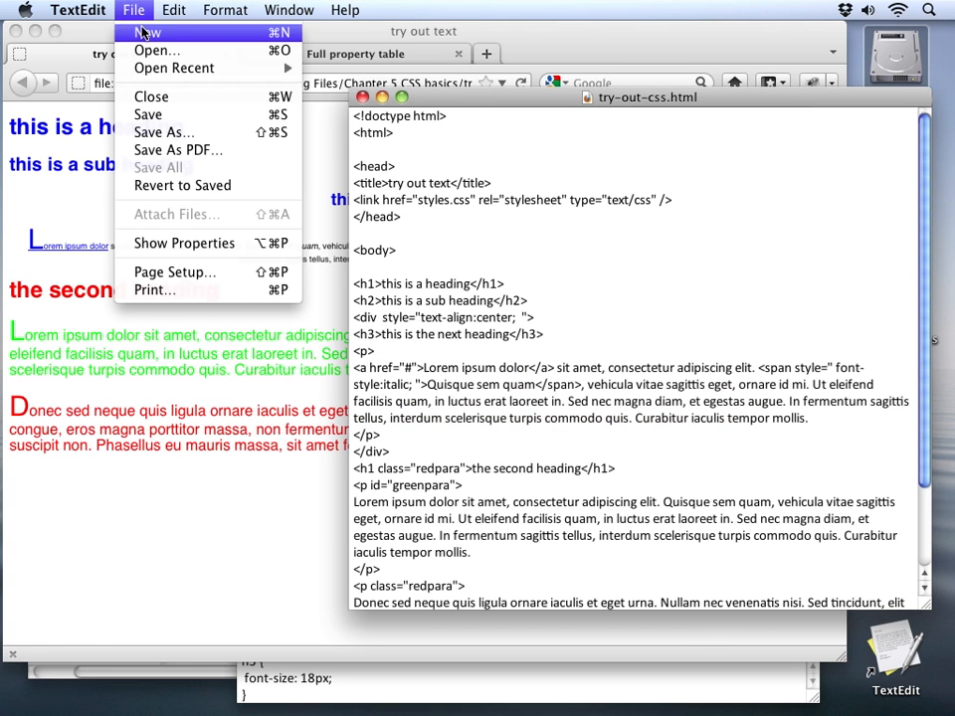
pyautogui.click(145, 32)
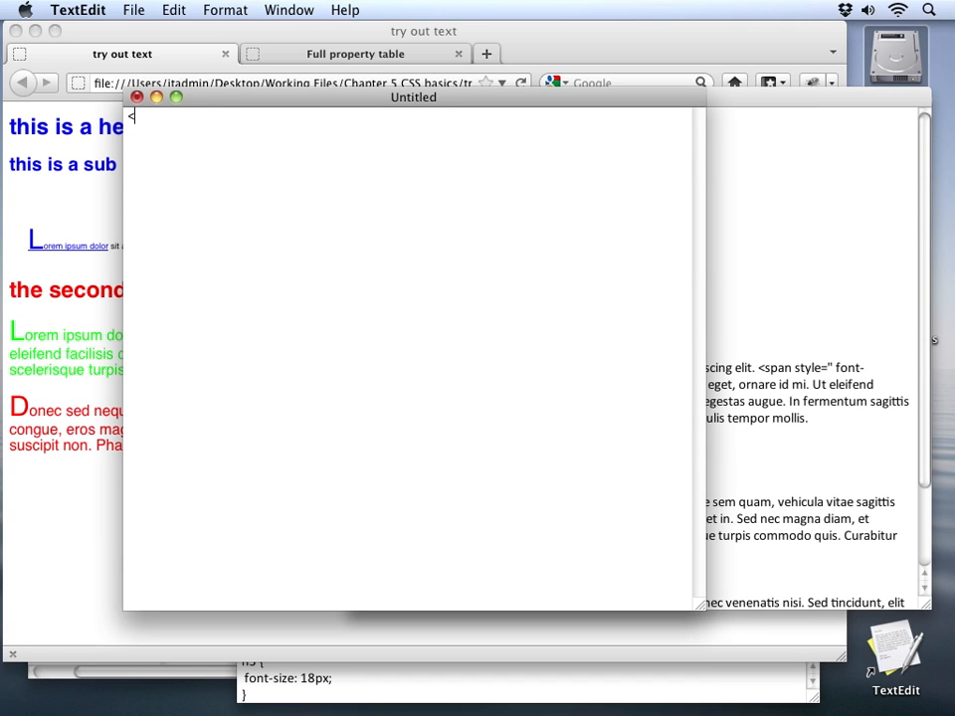
pyautogui.write('<!do')
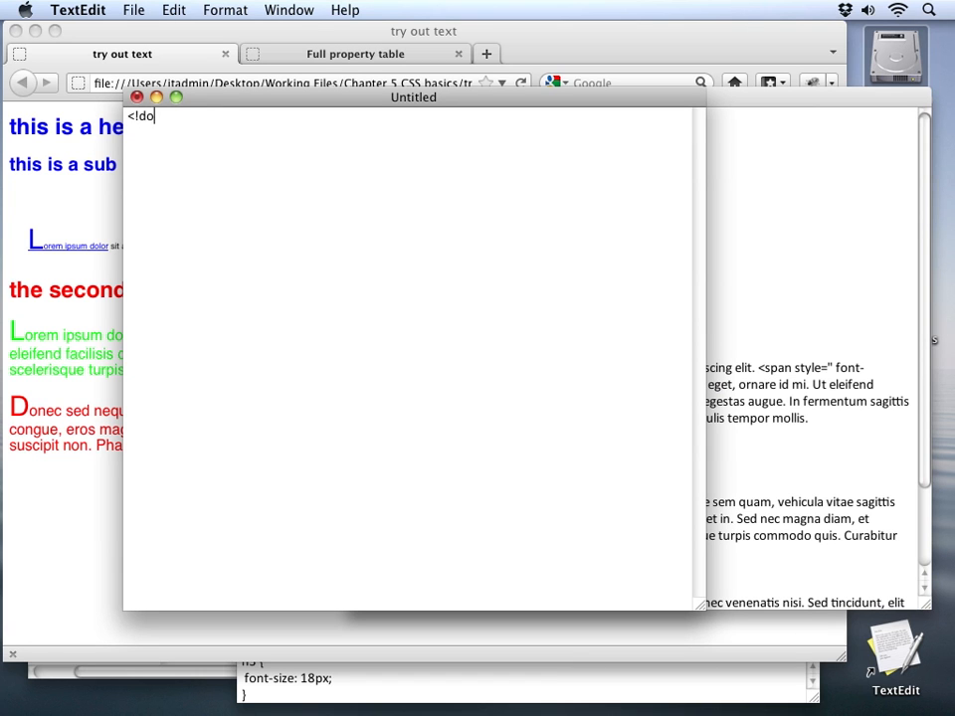
pyautogui.write('ctype html>')
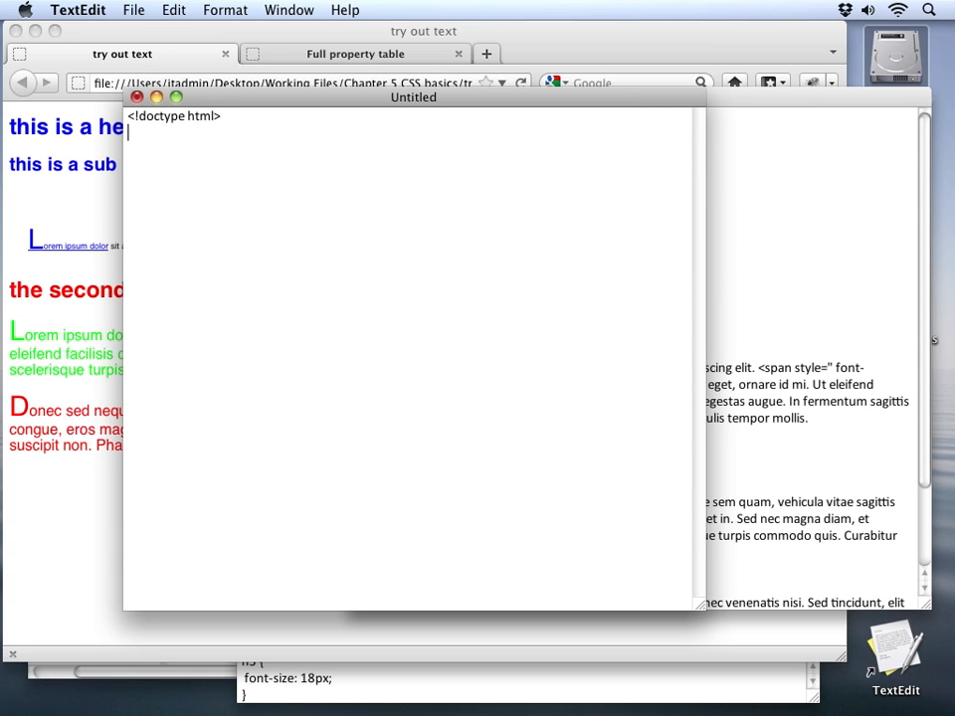
pyautogui.write('<html')
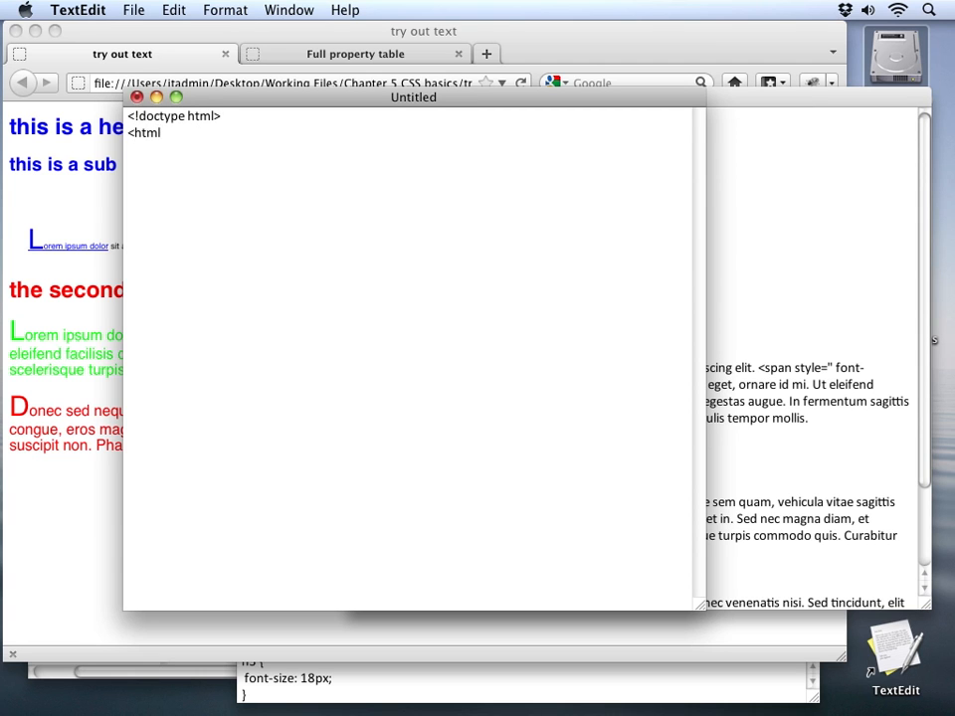
pyautogui.write('>')
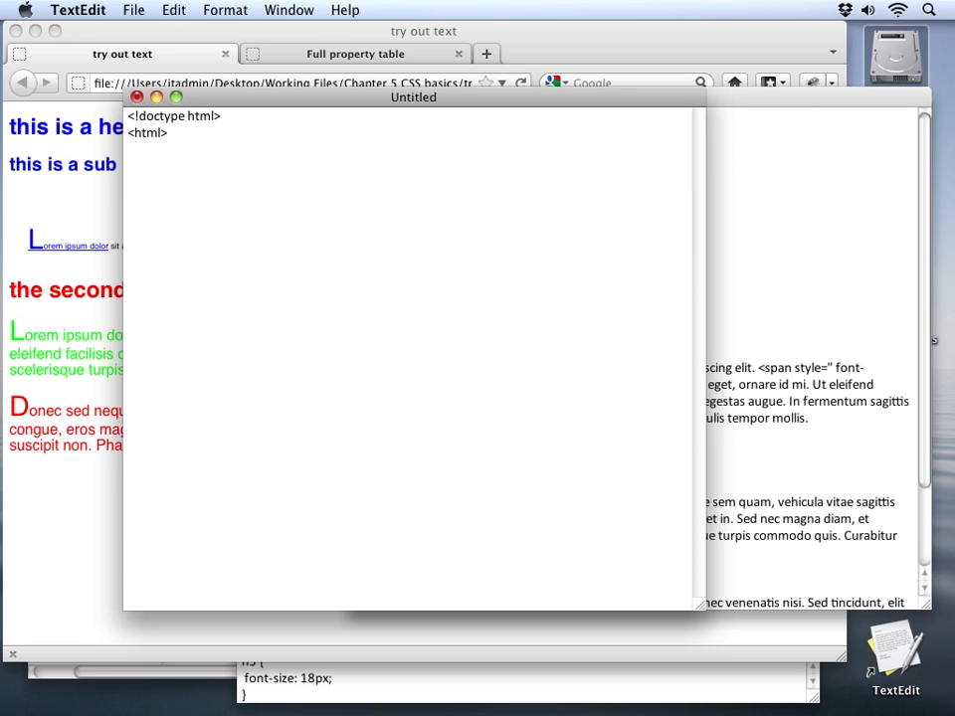
pyautogui.write('</html>')
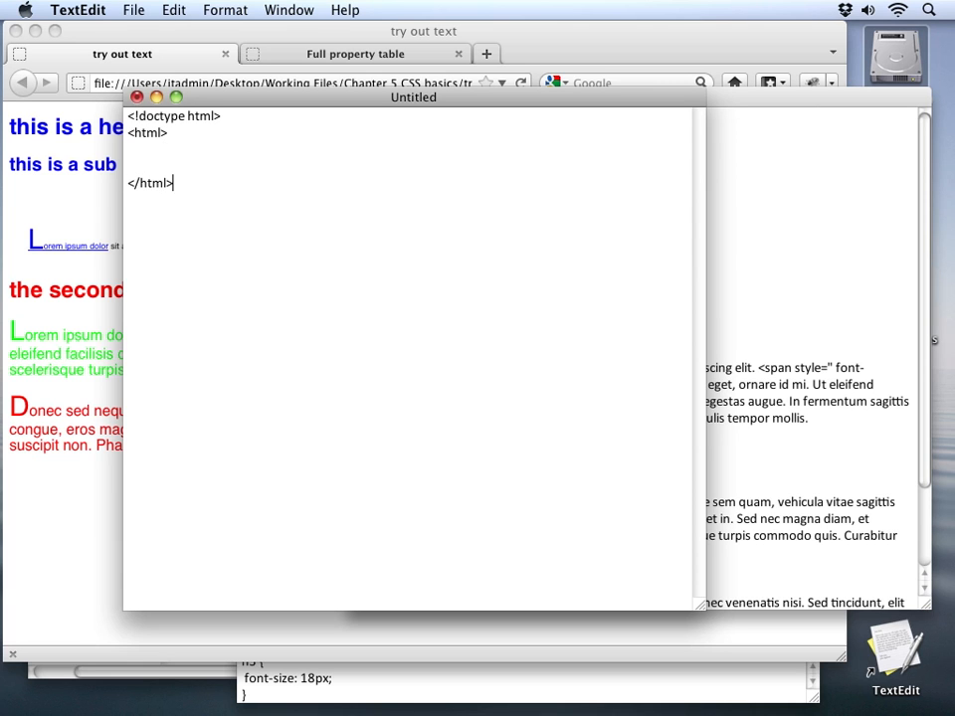
pyautogui.write('<head>')
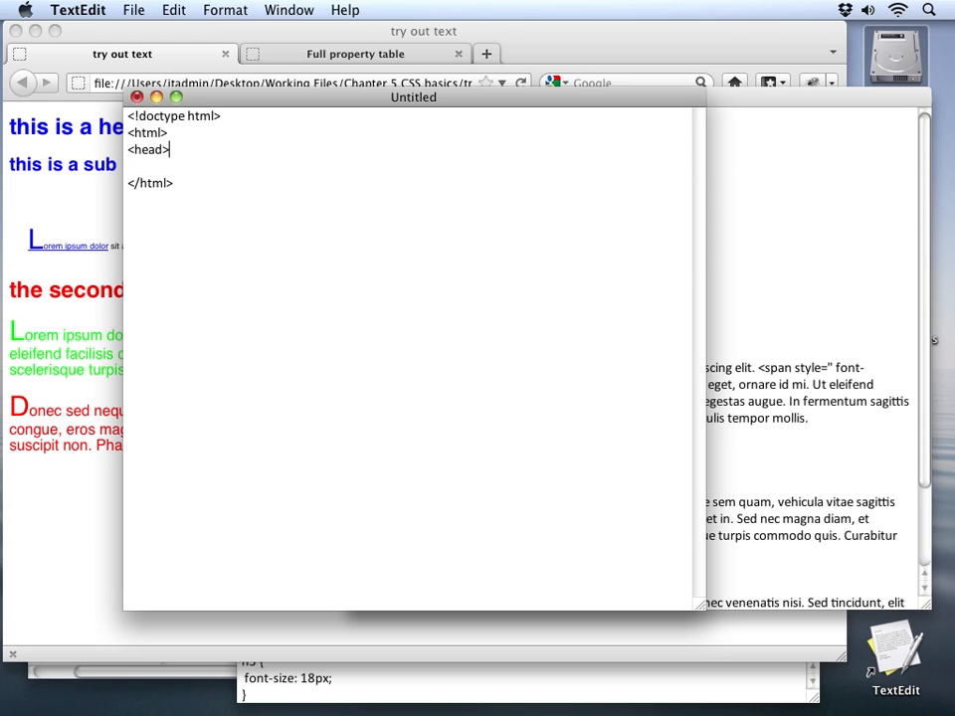
# Add the title 'test page', body tags, an h1 'heading' and a paragraph tag.
pyautogui.write('<title>t')
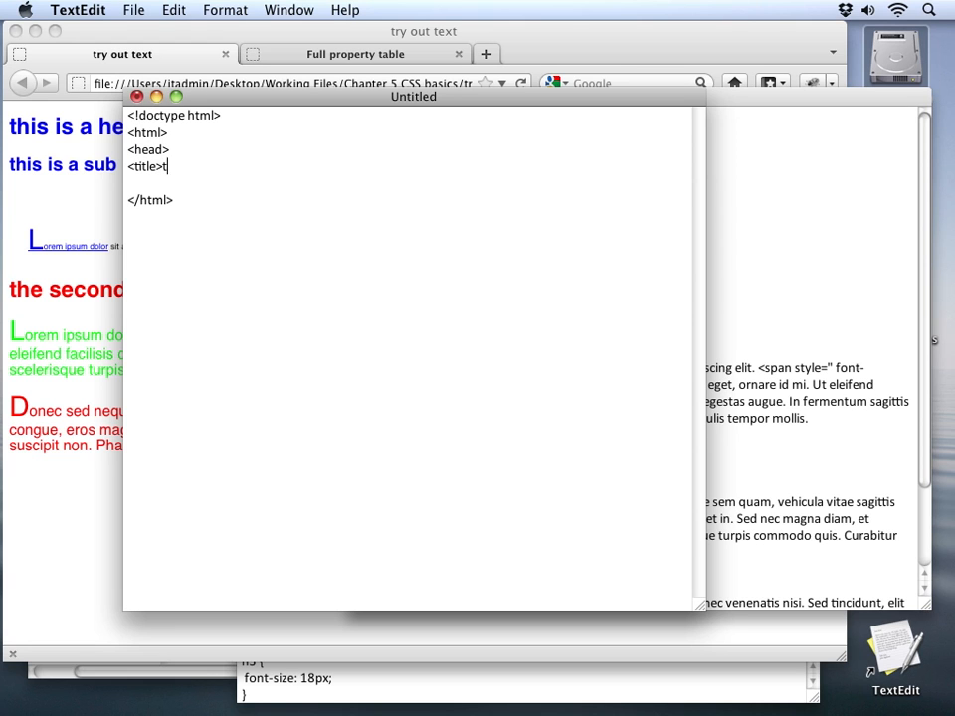
pyautogui.write('est page</')
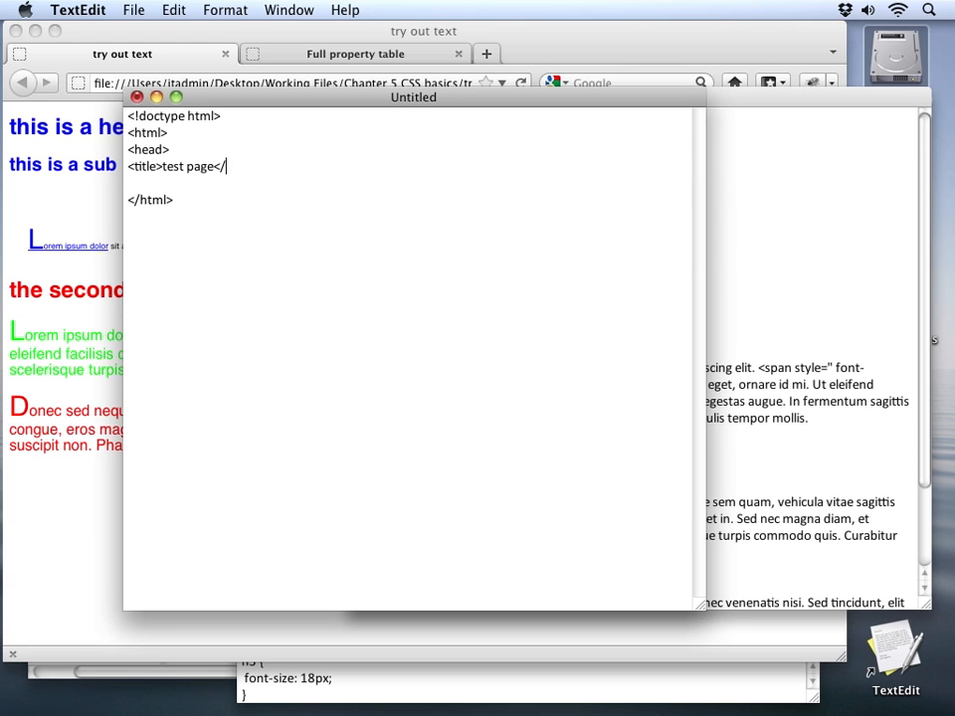
pyautogui.write('title>')
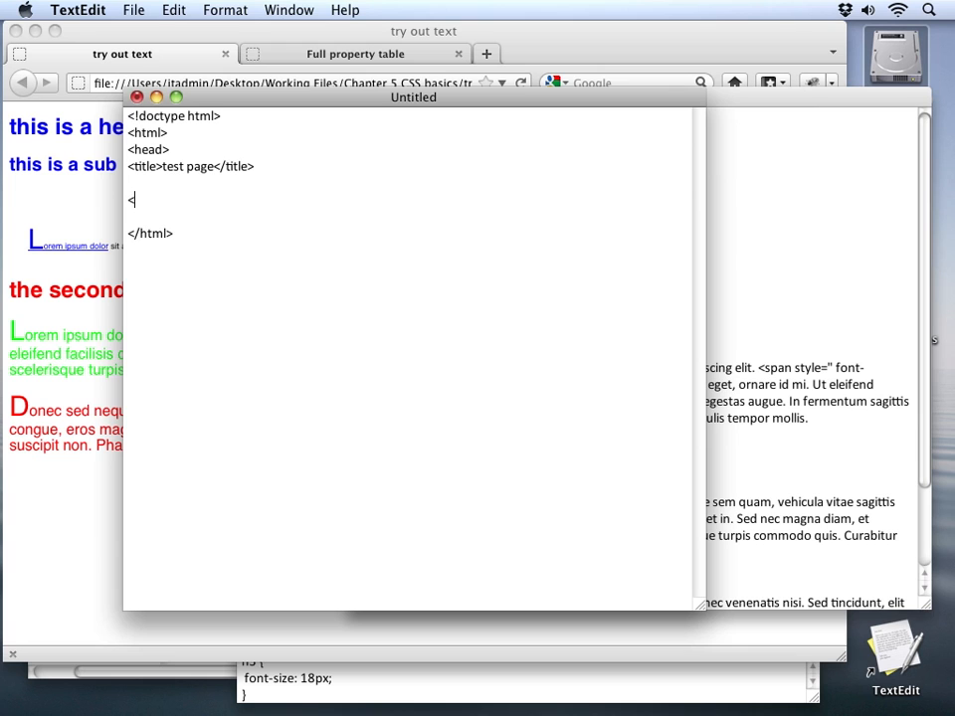
pyautogui.write('body>')
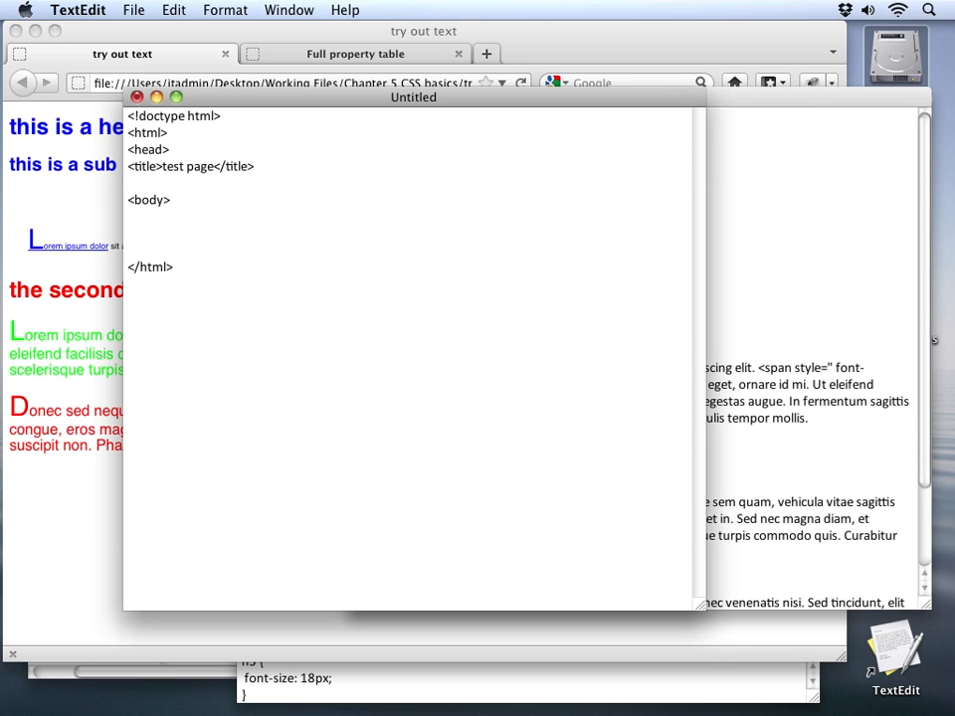
pyautogui.write('</body>')
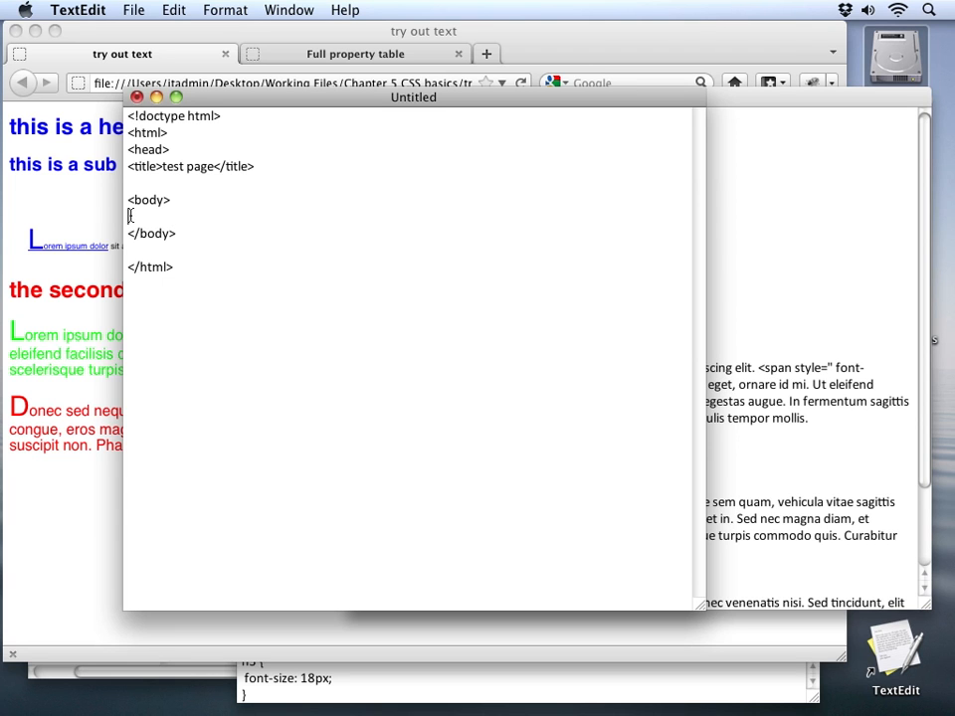
pyautogui.write('<h1>h')
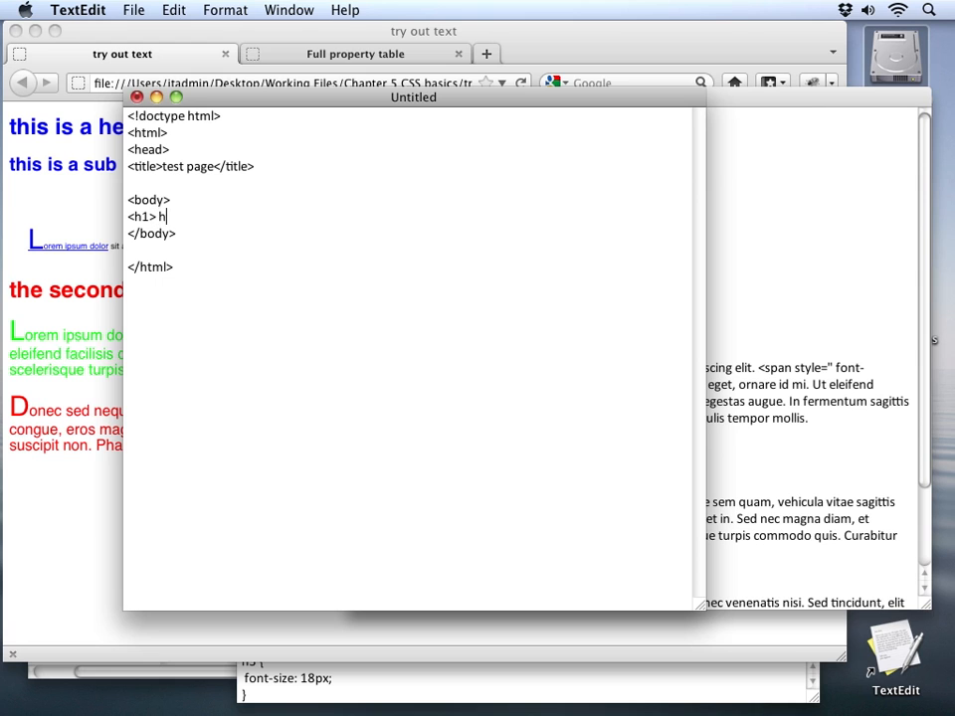
pyautogui.write('eading</h1>')
pyautogui.write('<p>')
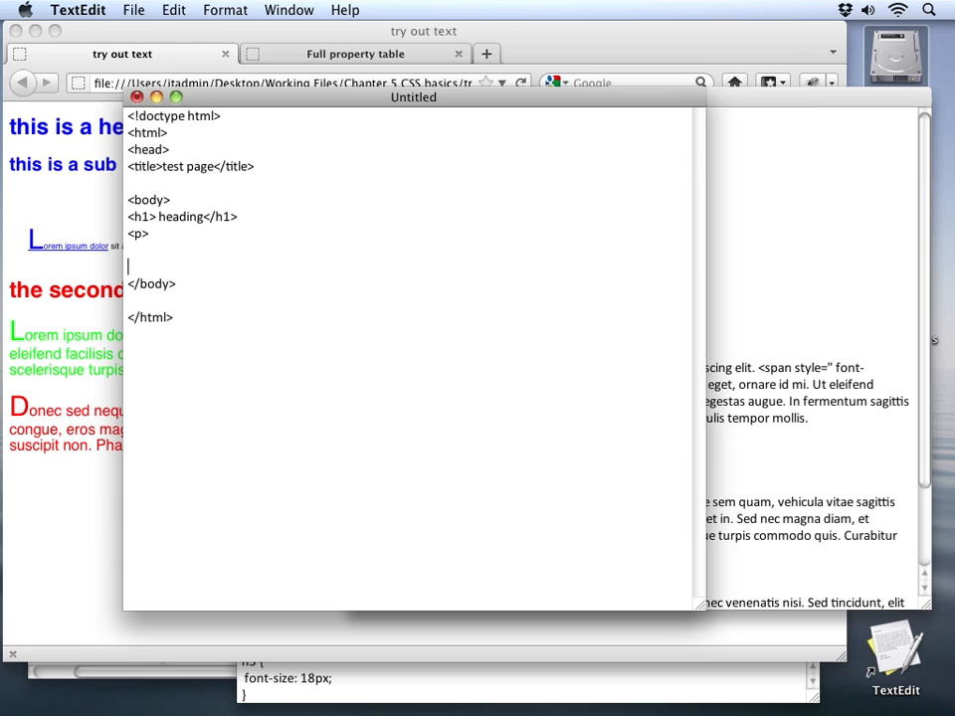
pyautogui.write('</p')
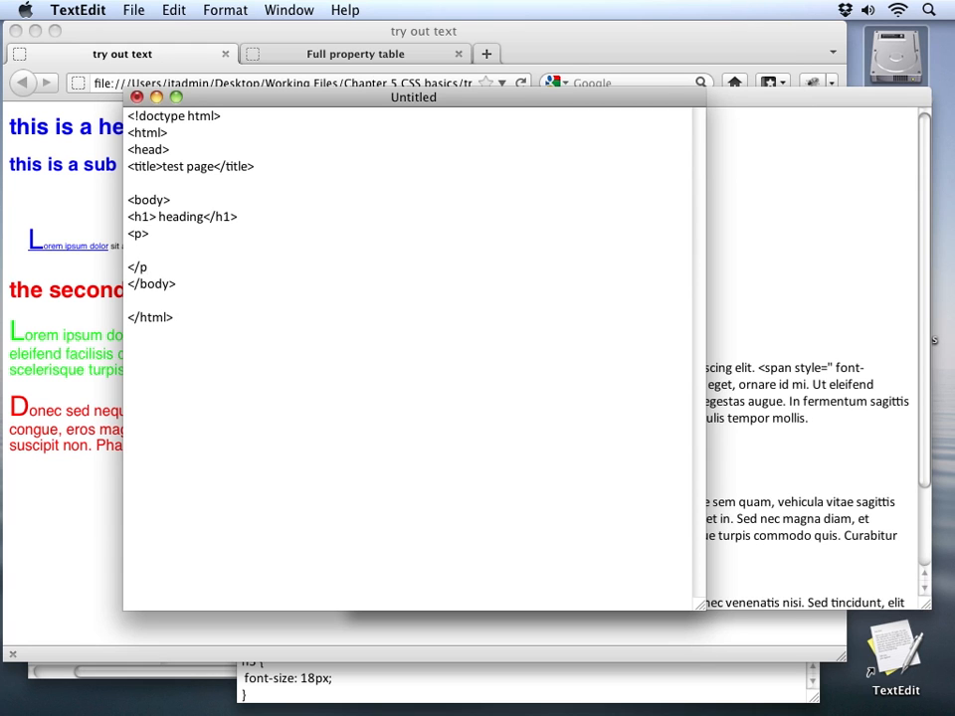
pyautogui.moveTo(694, 242)
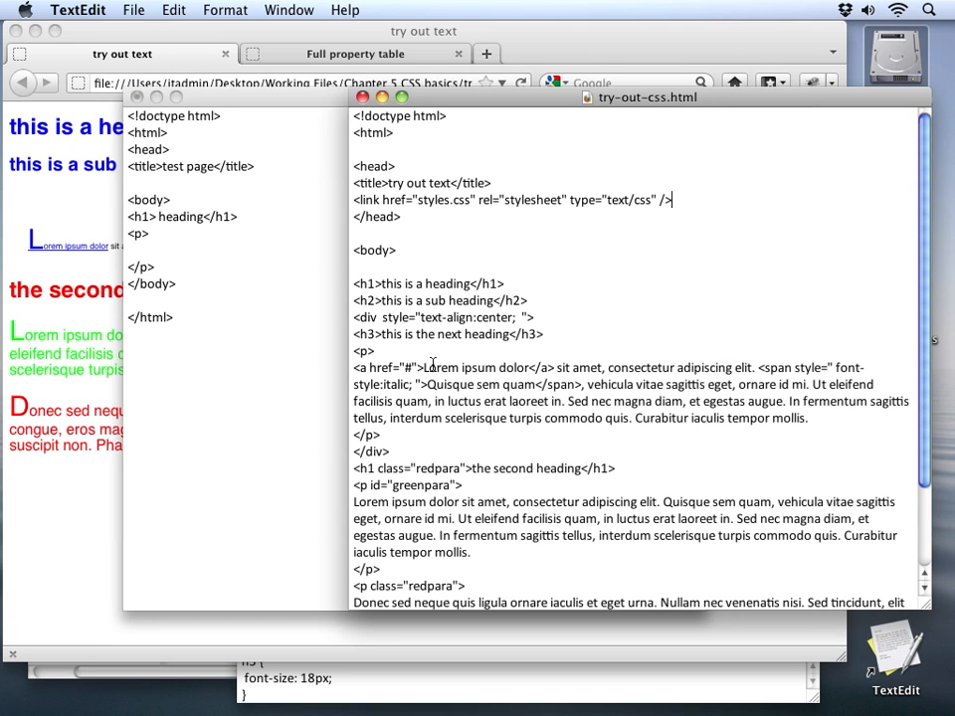
# Put the Lorem ipsum text from try-out-css.html into the new page's paragraph.
pyautogui.moveTo(354, 502); pyautogui.dragTo(478, 552)
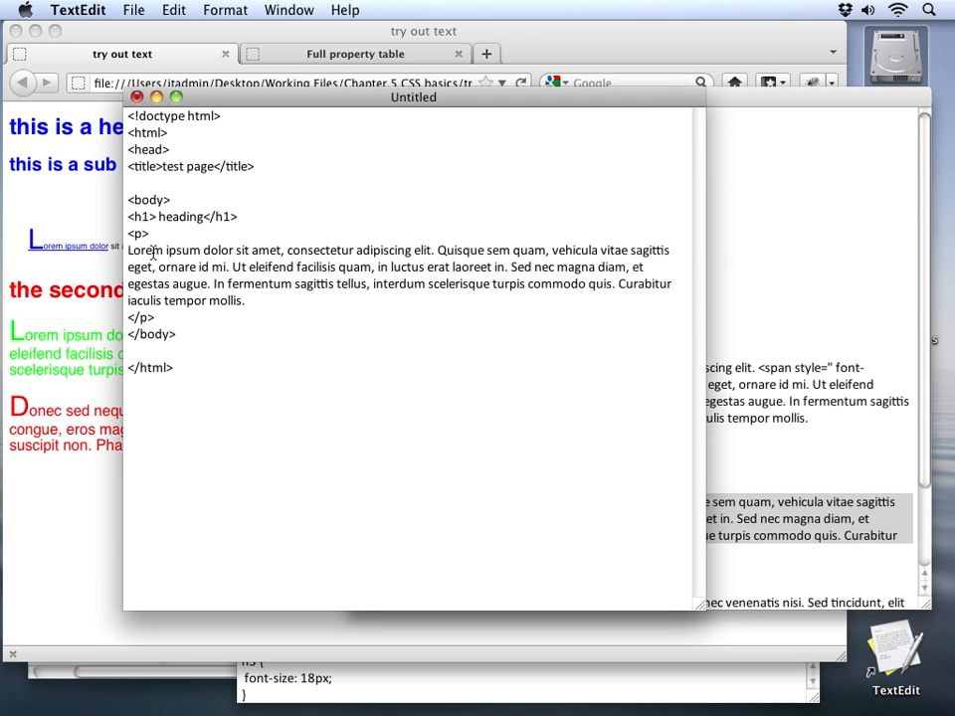
pyautogui.press('cmd+s')
pyautogui.write('test-page.html')
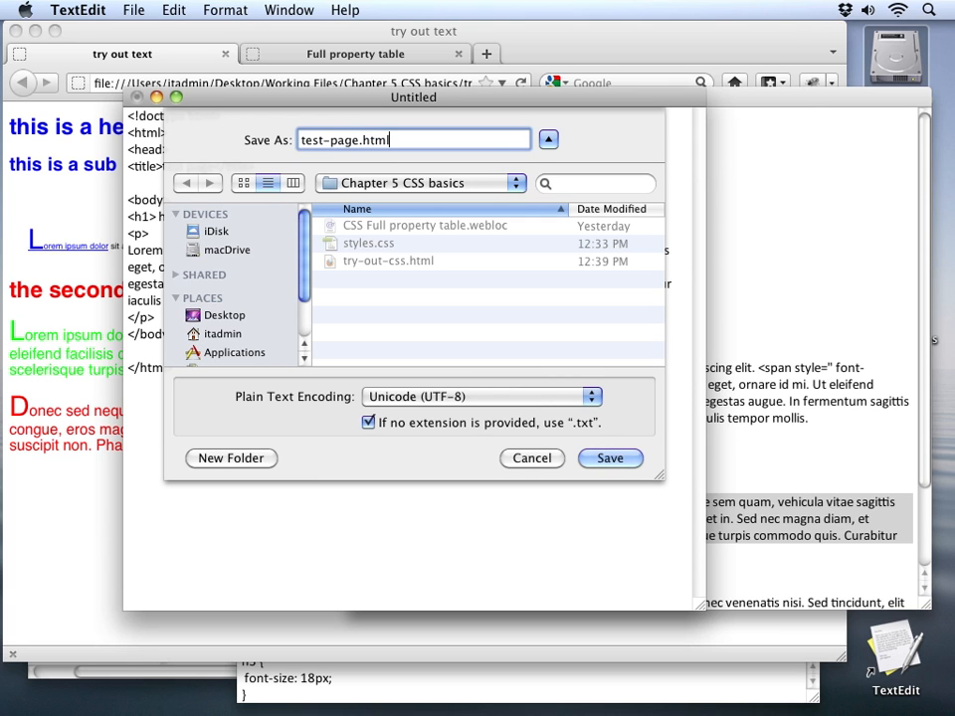
# Save the page as test-page.html, keeping the .html extension in the alert.
pyautogui.click(610, 458)
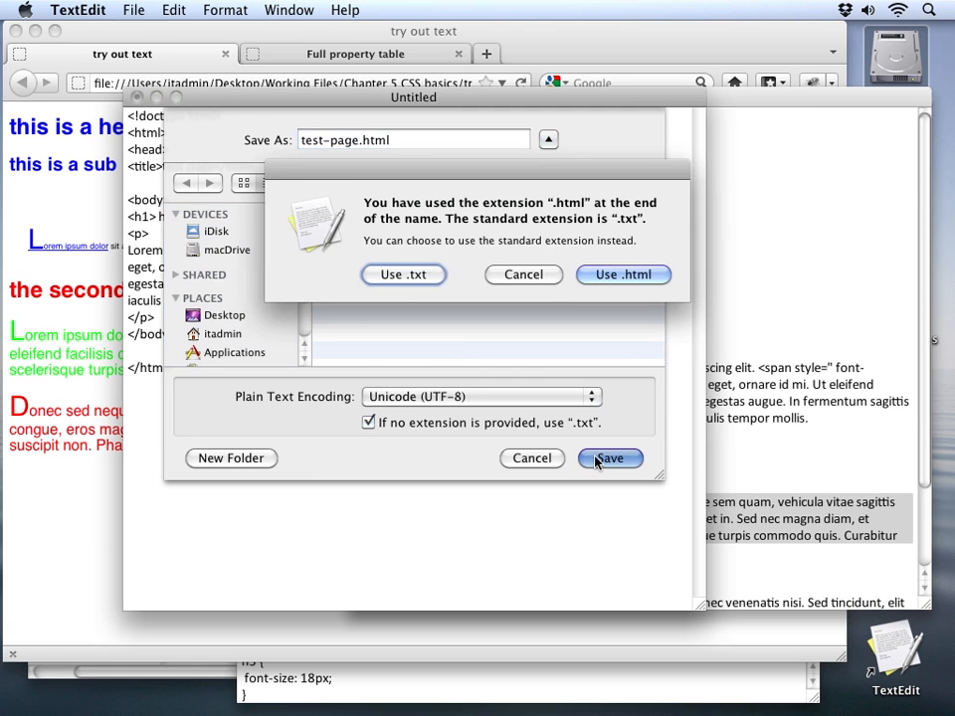
pyautogui.click(623, 275)
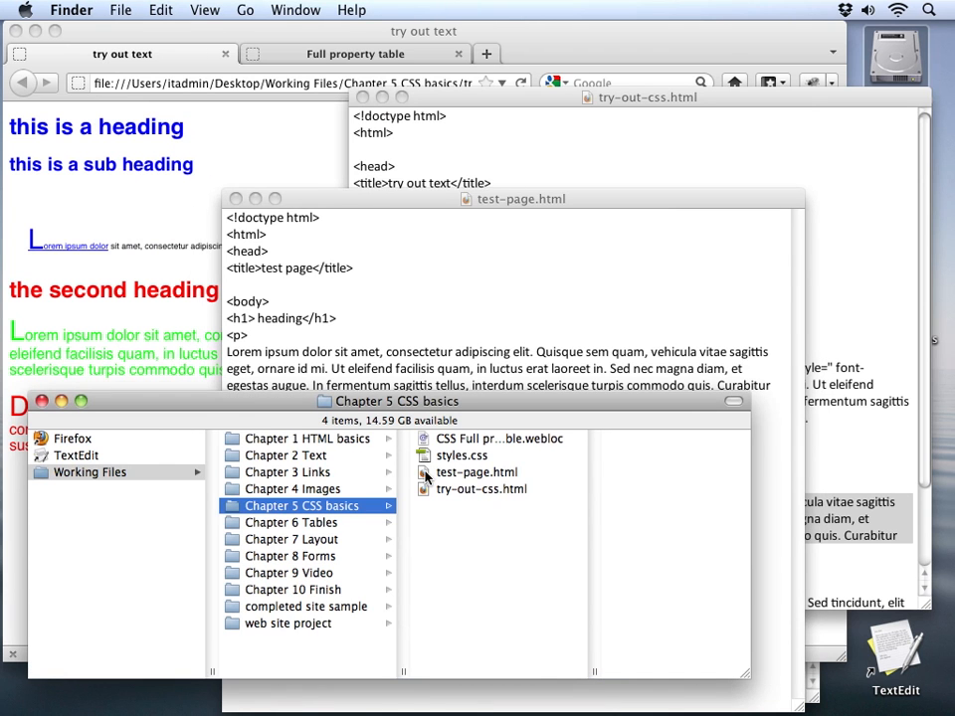
# Open test-page.html from Finder in Firefox to view the unstyled heading and paragraph.
pyautogui.doubleClick(477, 471)
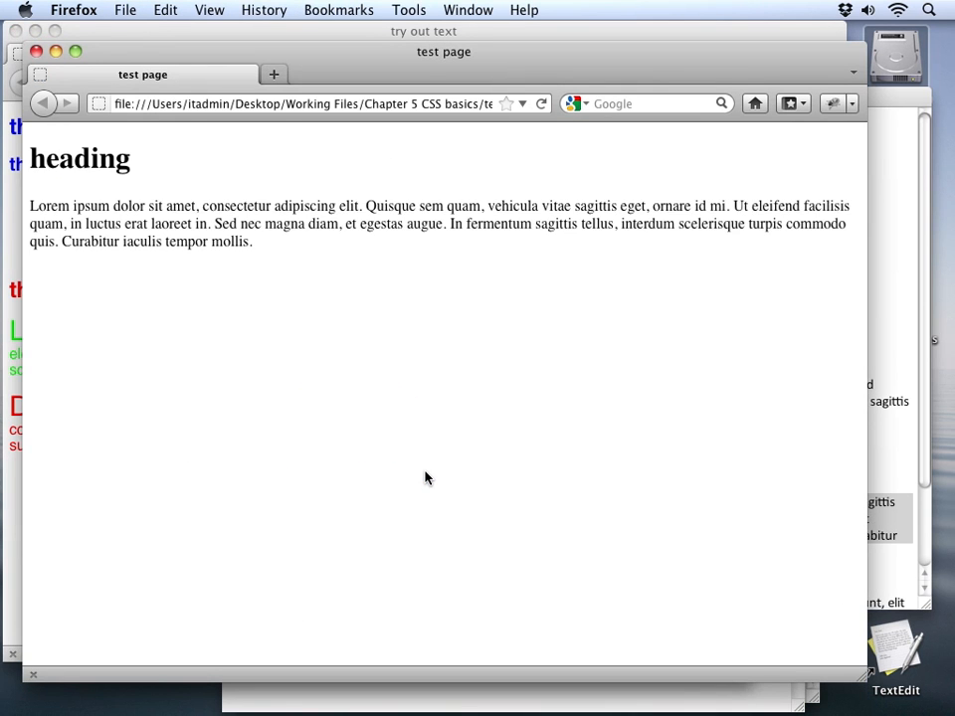
pyautogui.moveTo(172, 150)
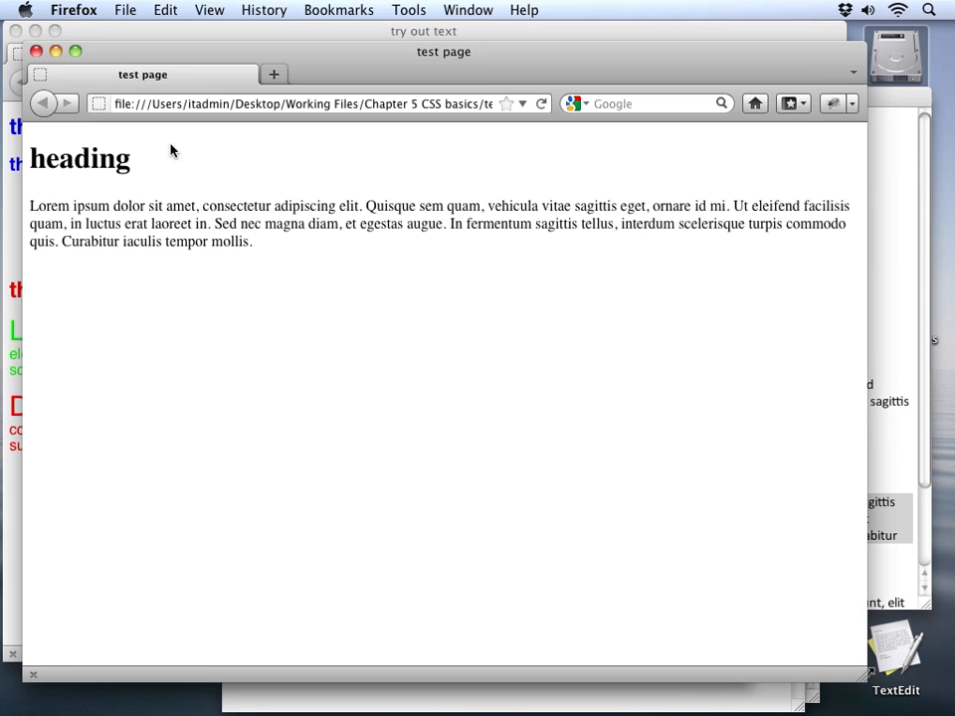
pyautogui.moveTo(196, 320)
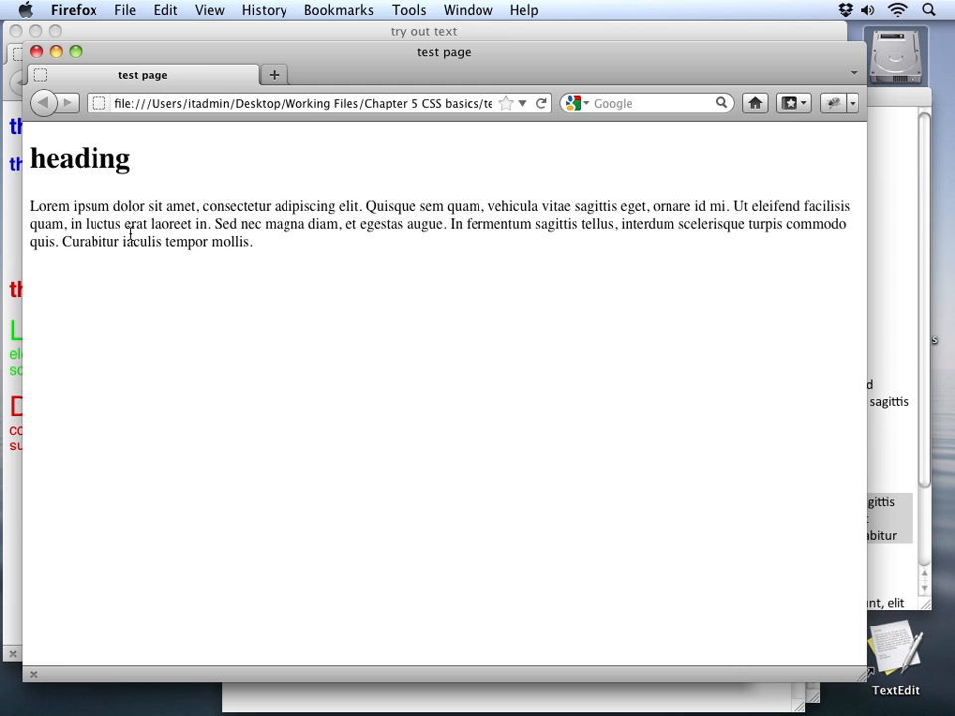
pyautogui.moveTo(515, 672)
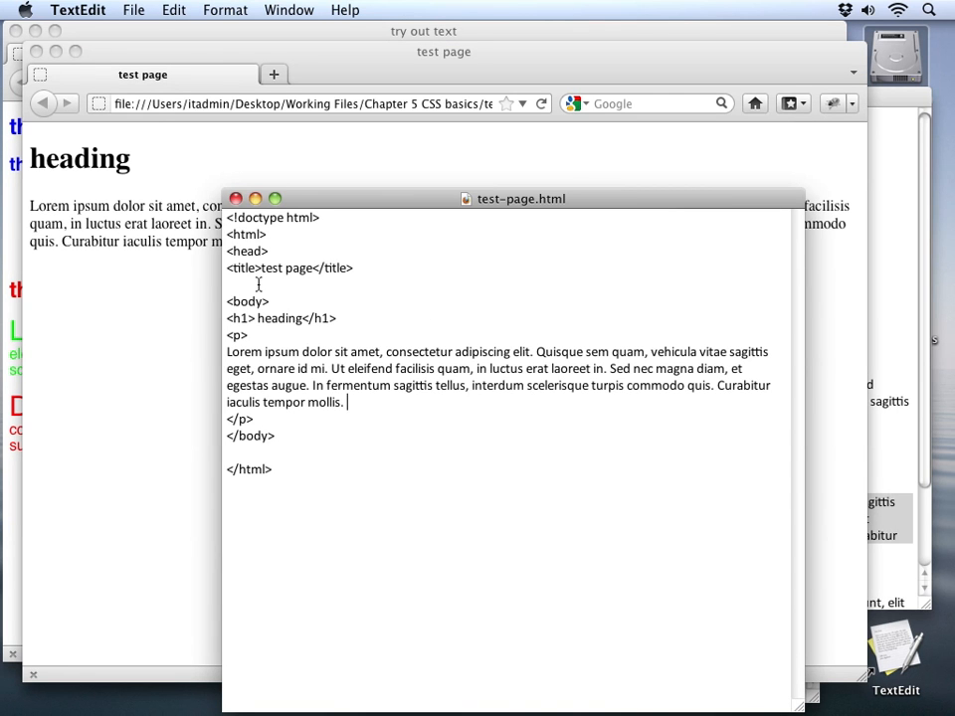
# Type <link href="styles.css" below the title in test-page.html.
pyautogui.write('<')
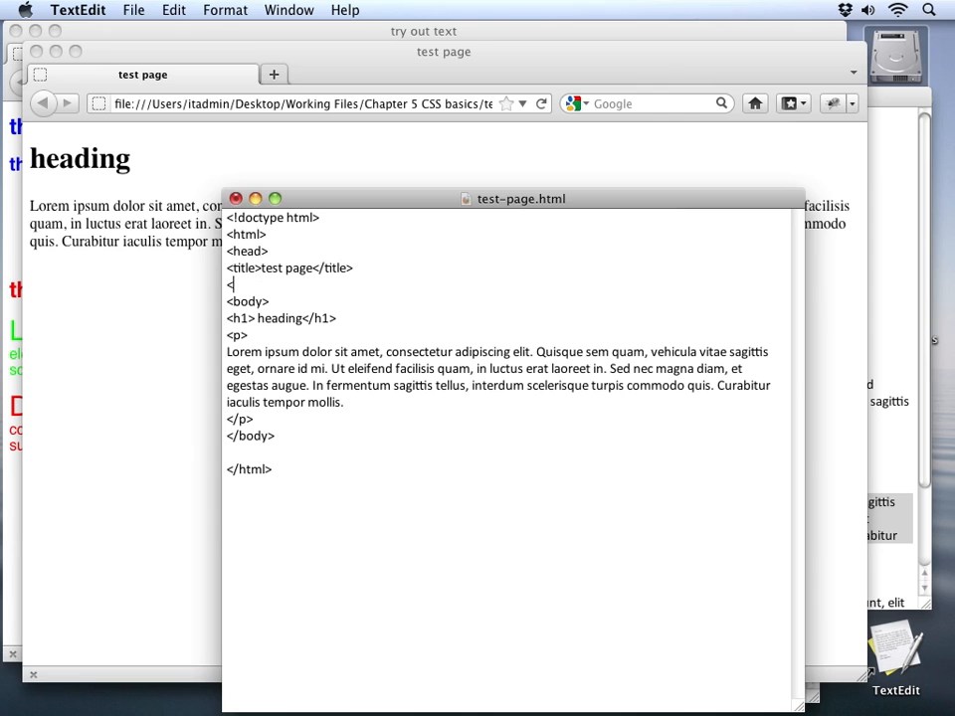
pyautogui.write('link')
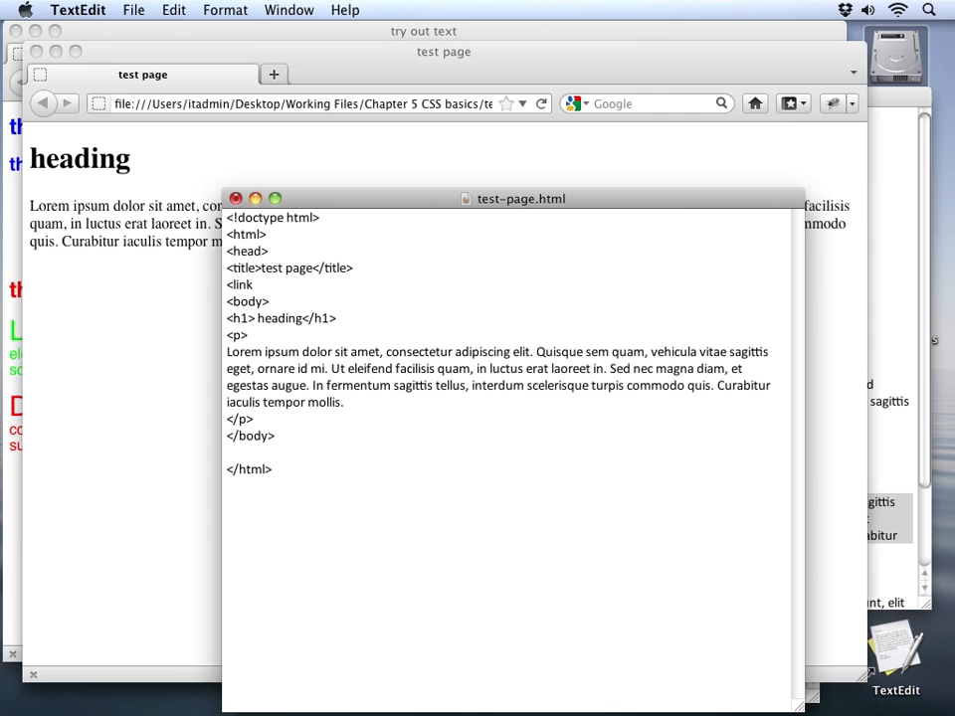
pyautogui.write('href=')
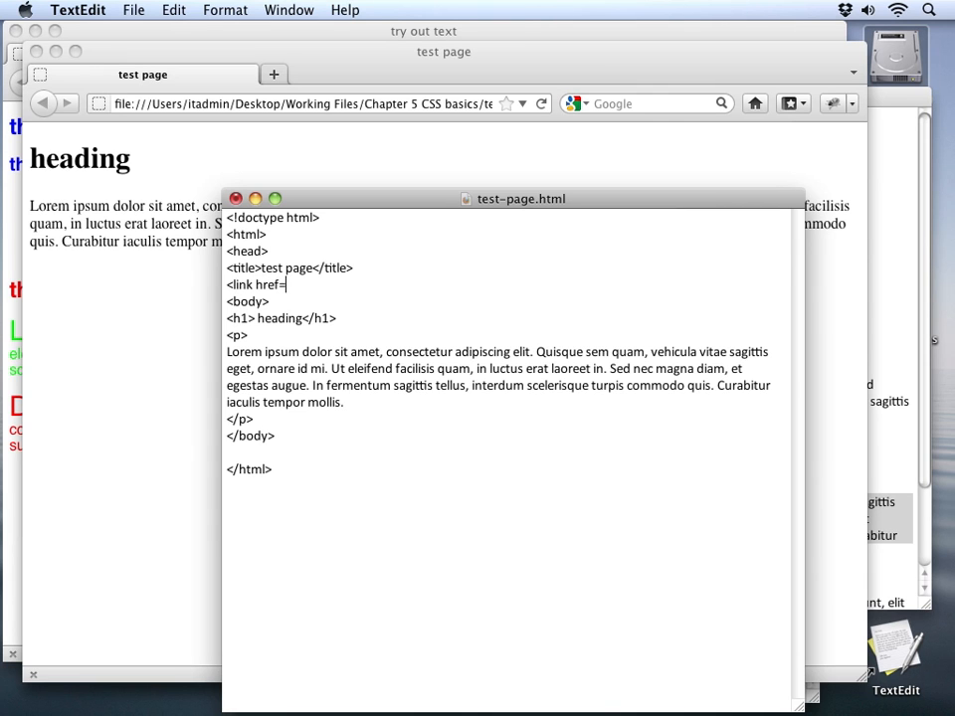
pyautogui.write('"s')
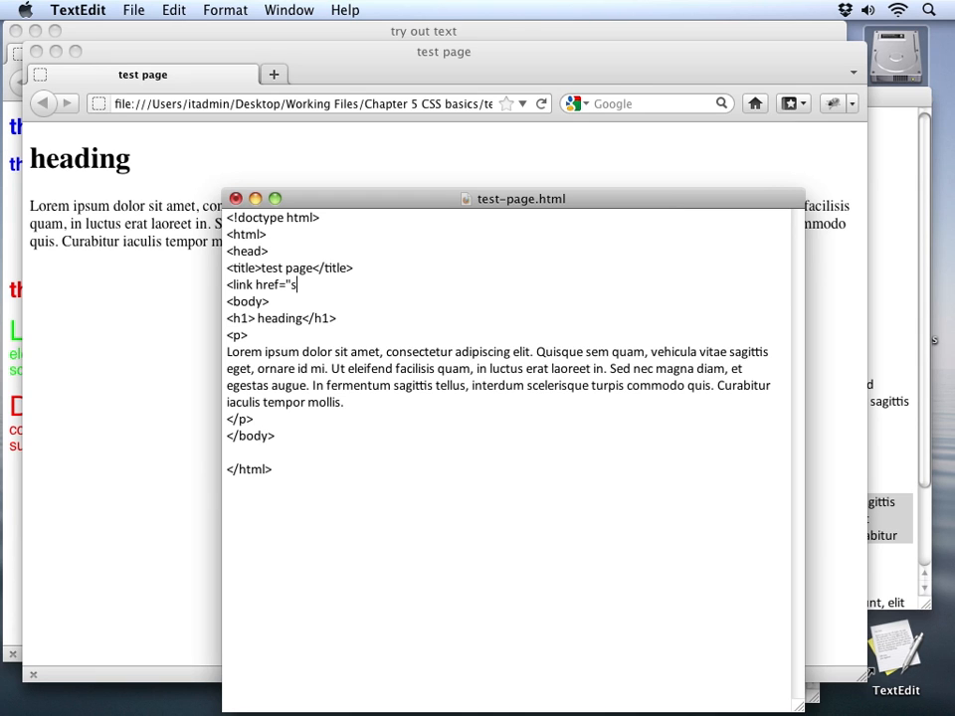
pyautogui.write('tyles.css')
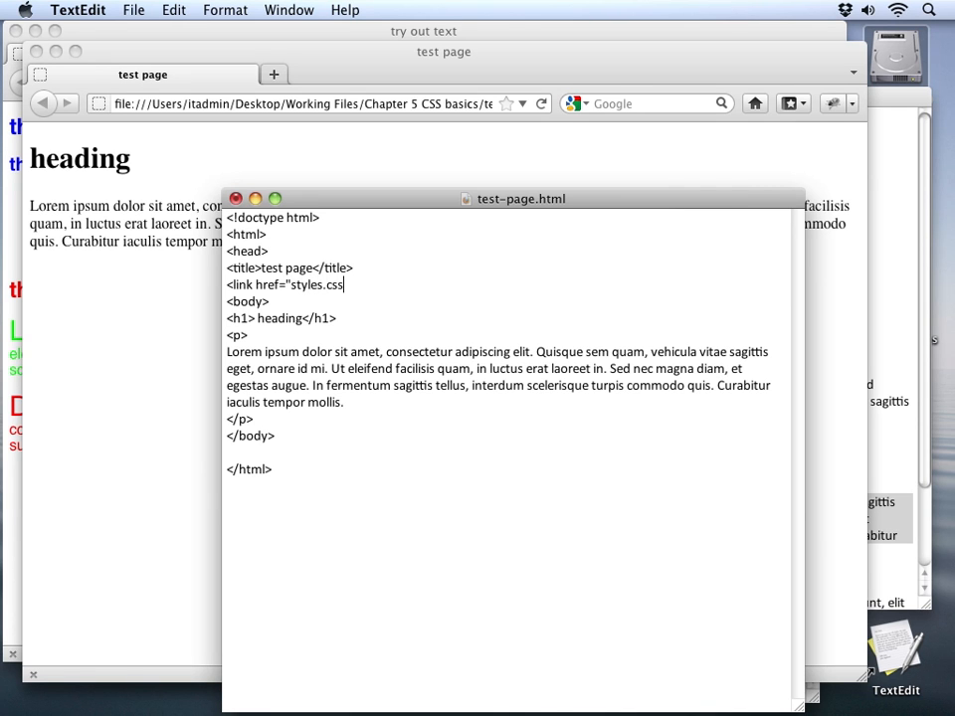
pyautogui.write('"')
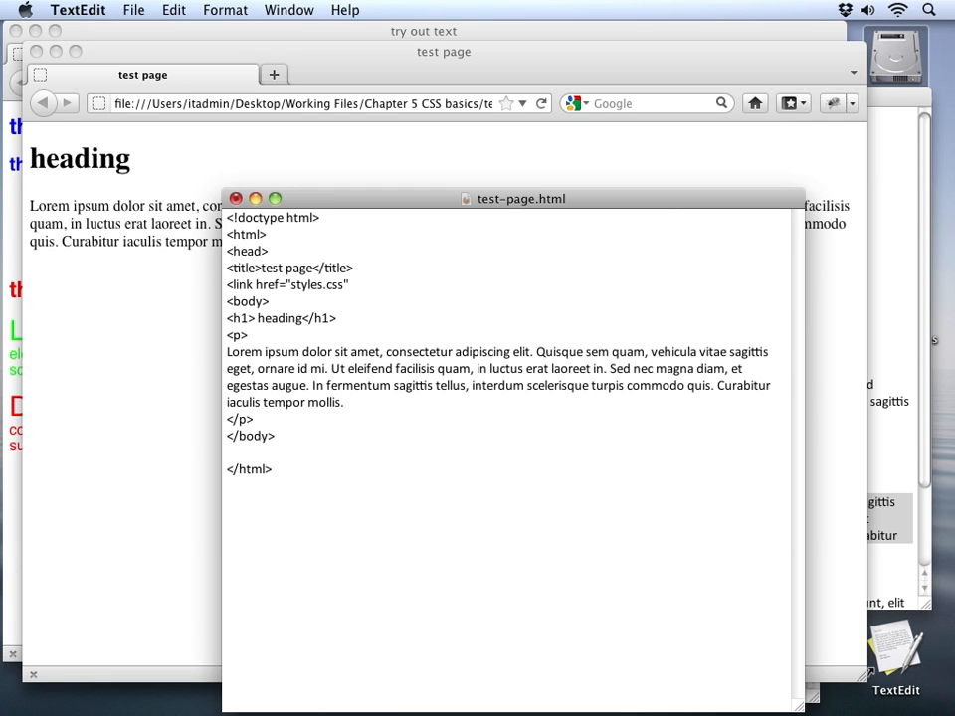
# Add type="text/css" and rel="stylesheet" to complete the link tag.
pyautogui.click(353, 284)
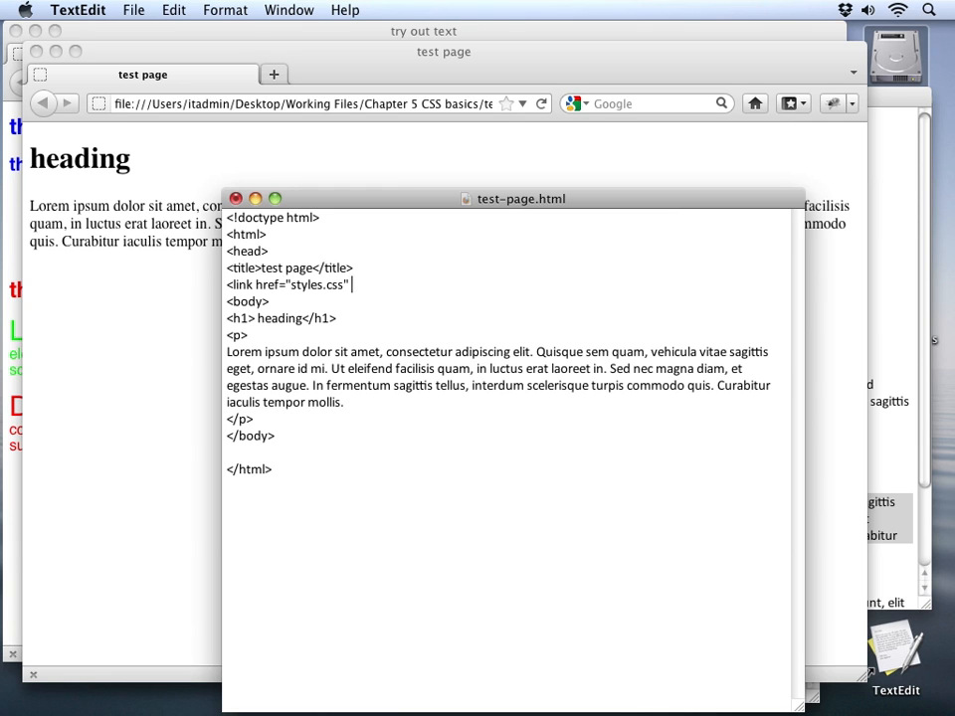
pyautogui.write('type=')
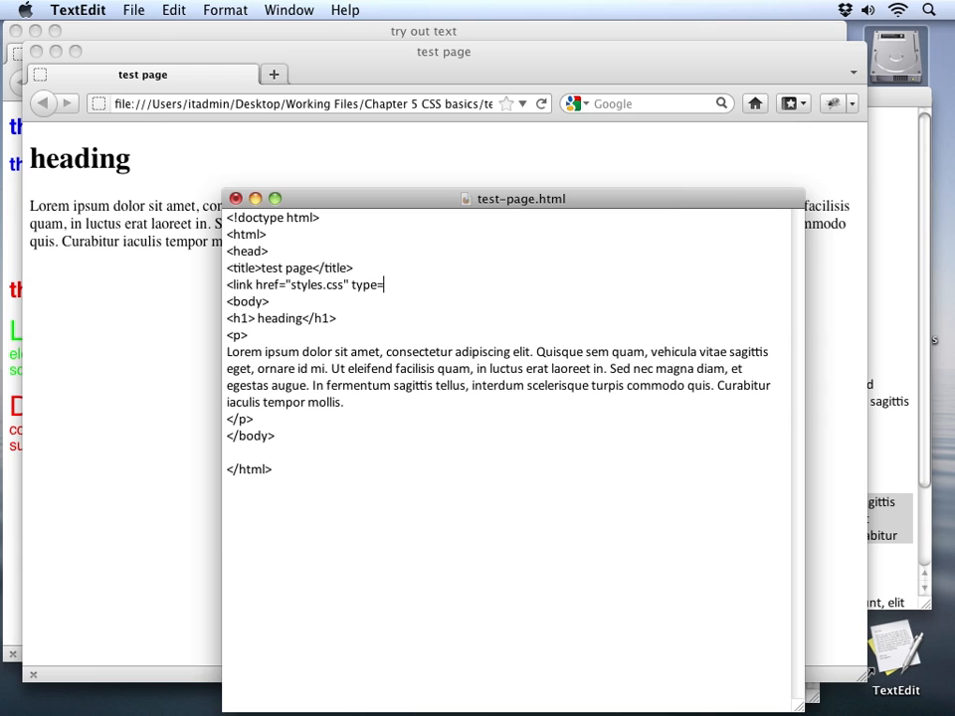
pyautogui.write('"t')
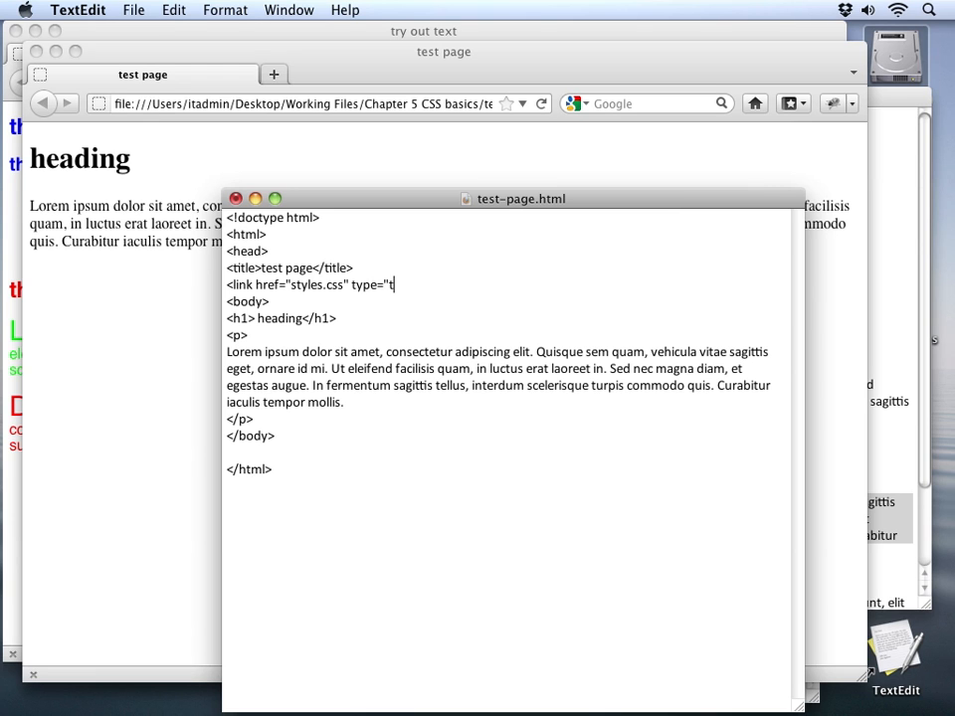
pyautogui.write('ext/css')
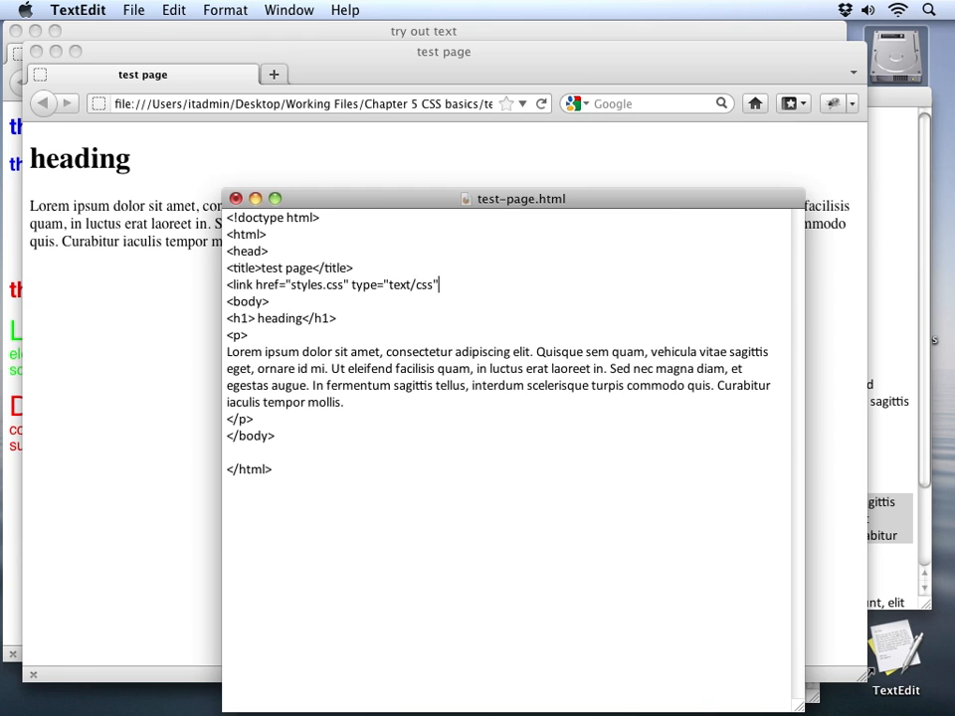
pyautogui.write('rel')
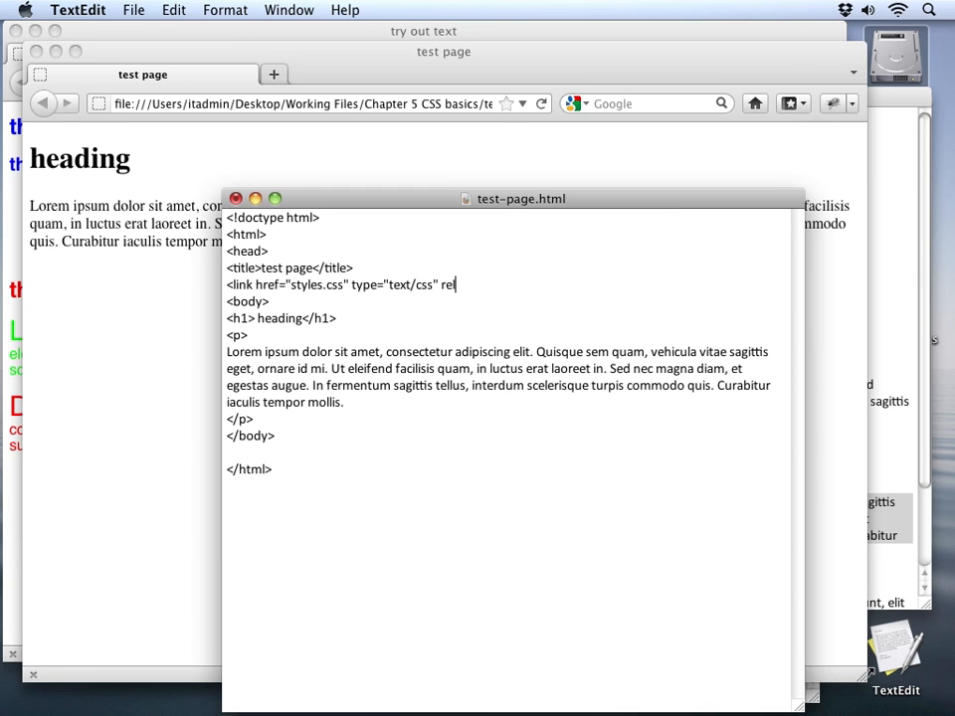
pyautogui.write('="')
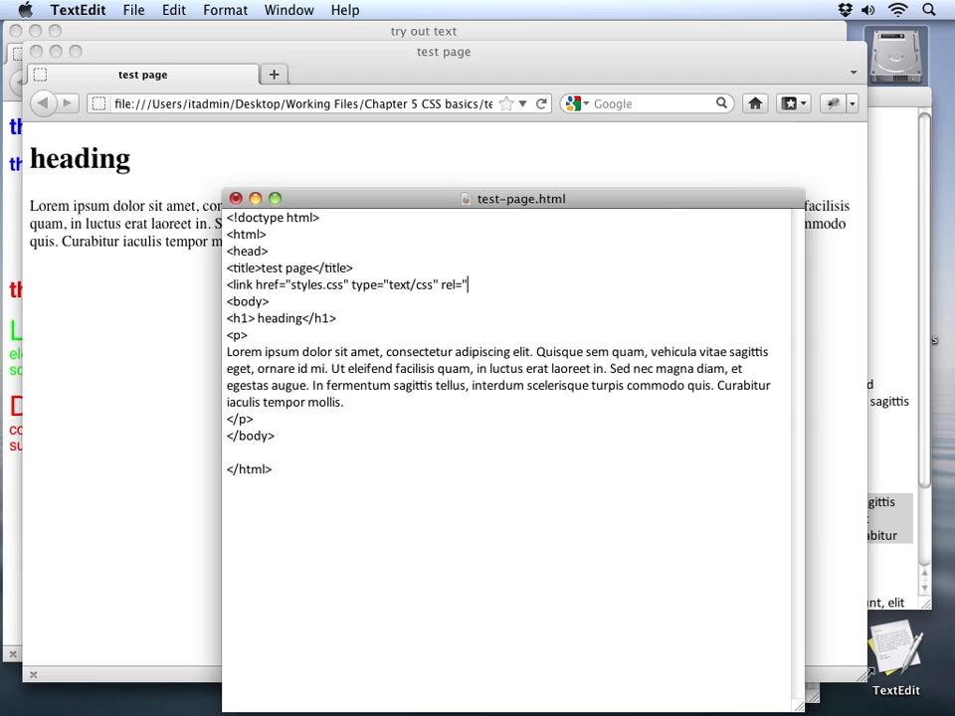
pyautogui.write('styleshe')
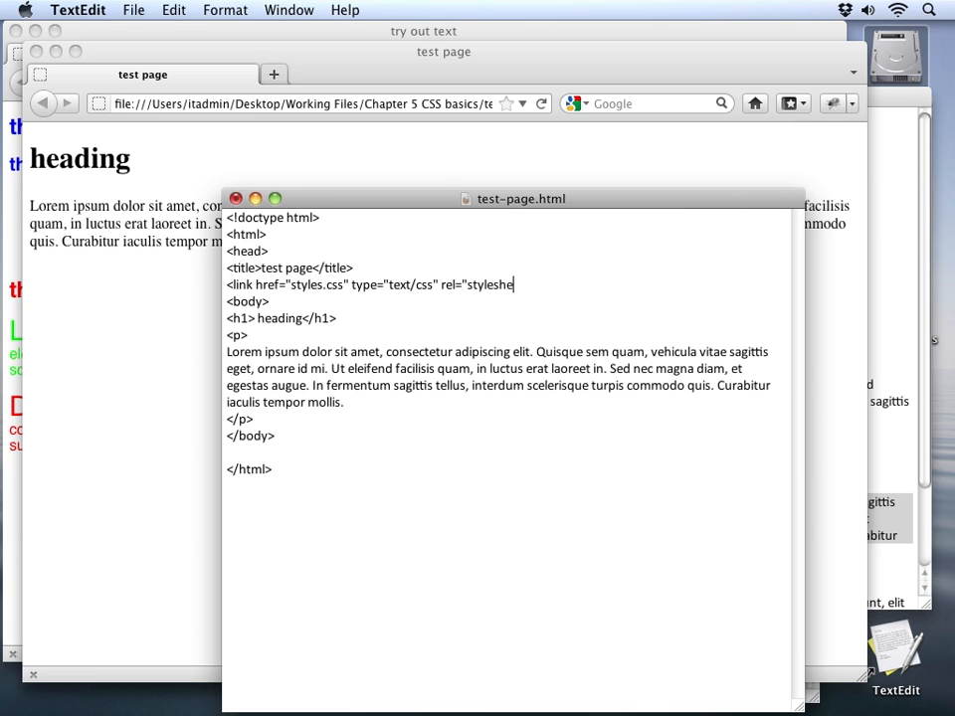
pyautogui.write('et"')
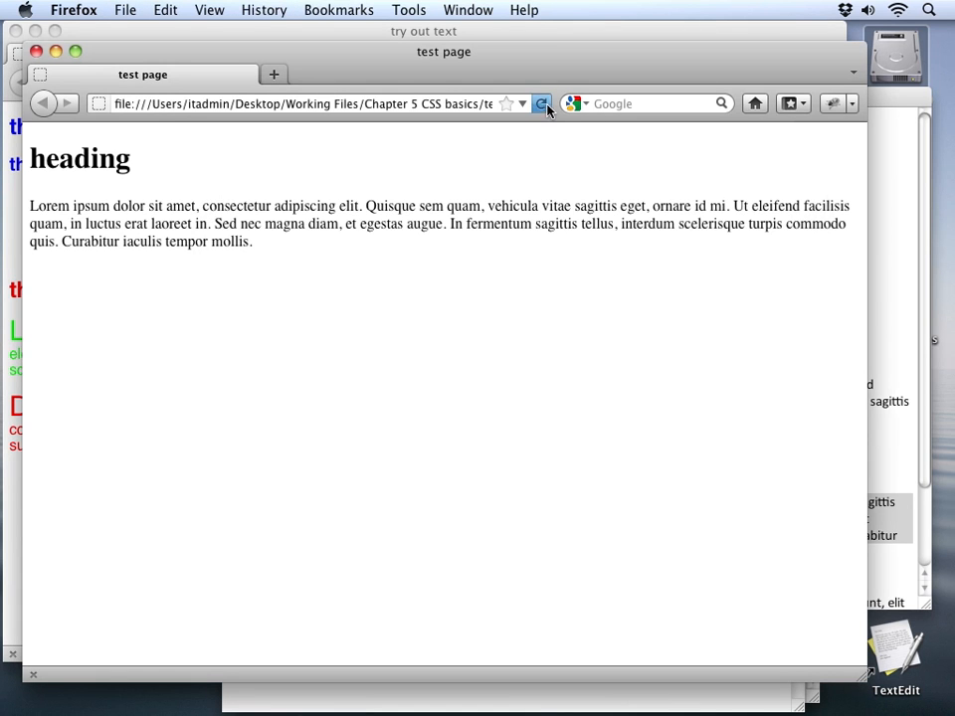
# Reload test-page.html in Firefox to show the blue Helvetica heading and drop-cap paragraph.
pyautogui.click(541, 103)
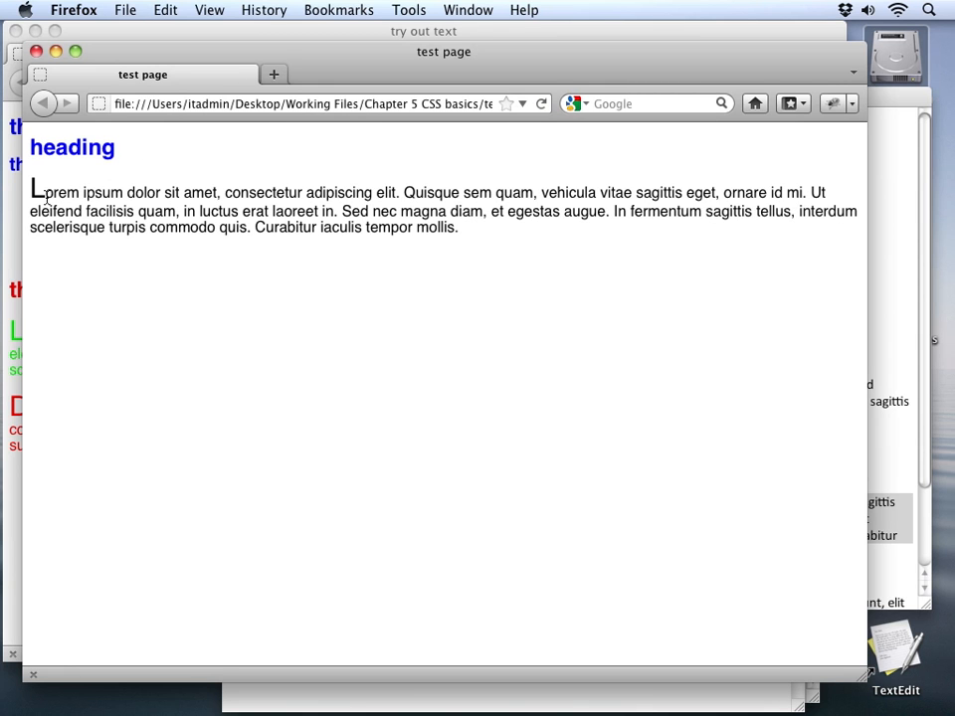
pyautogui.moveTo(202, 181)
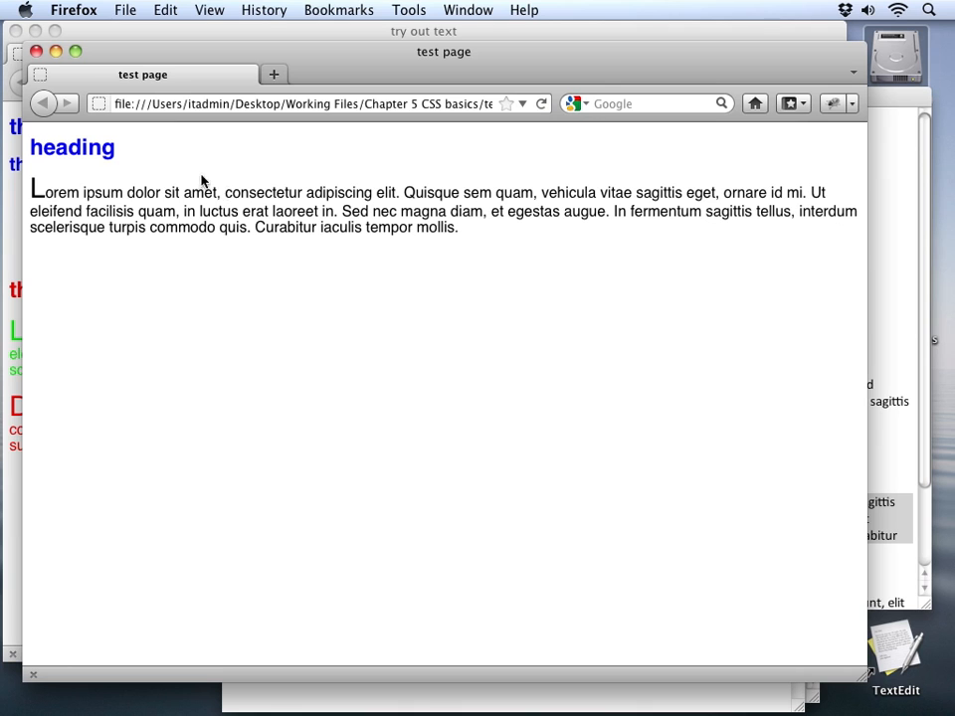
pyautogui.moveTo(243, 189)
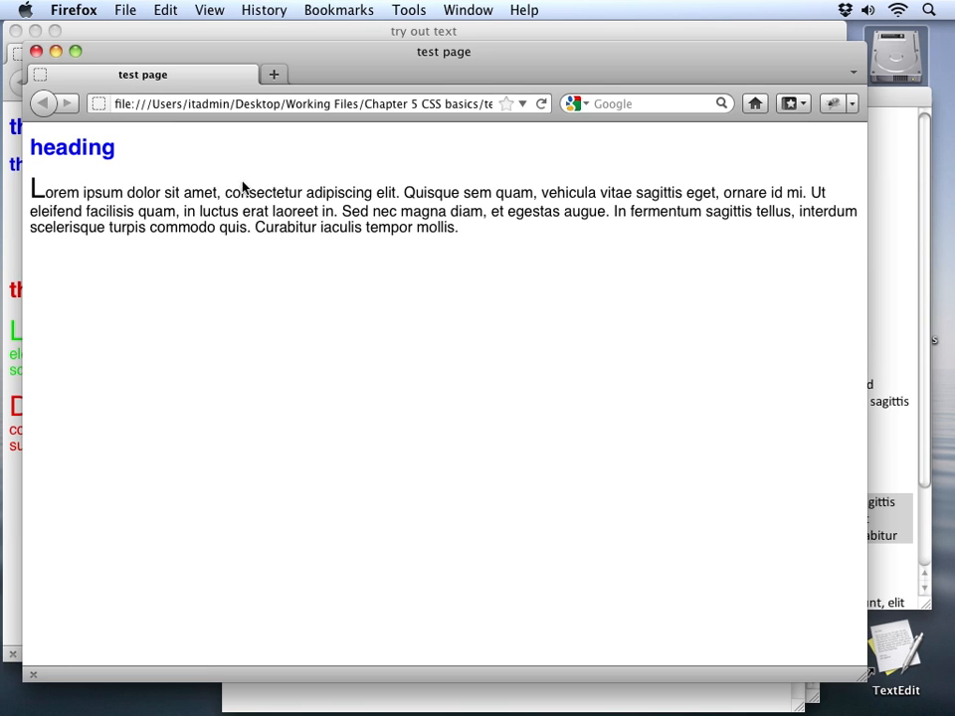
pyautogui.moveTo(219, 280)
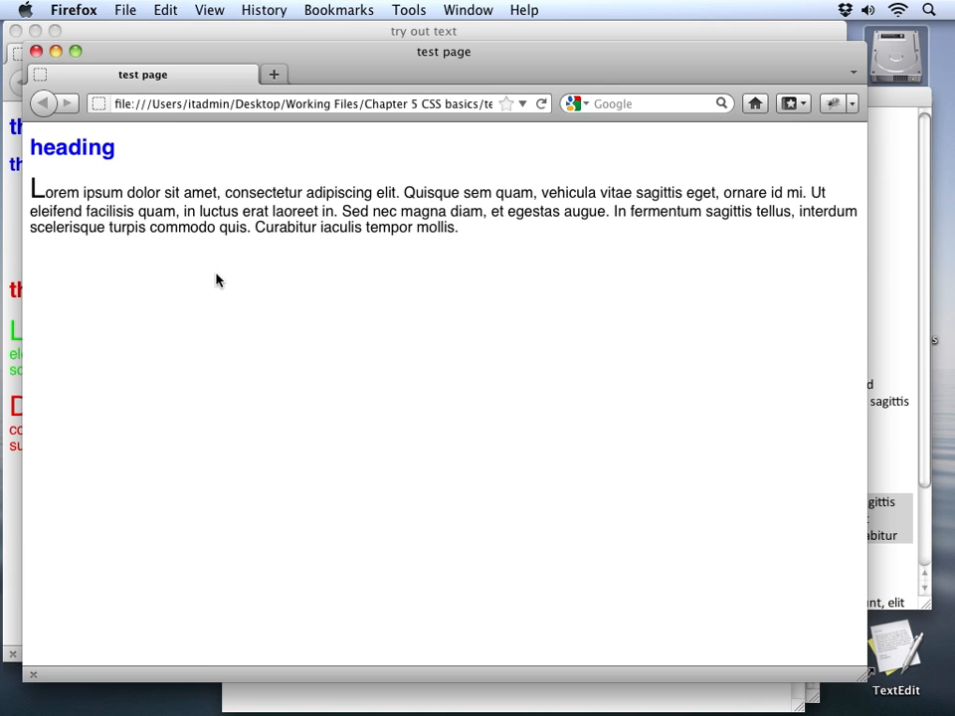